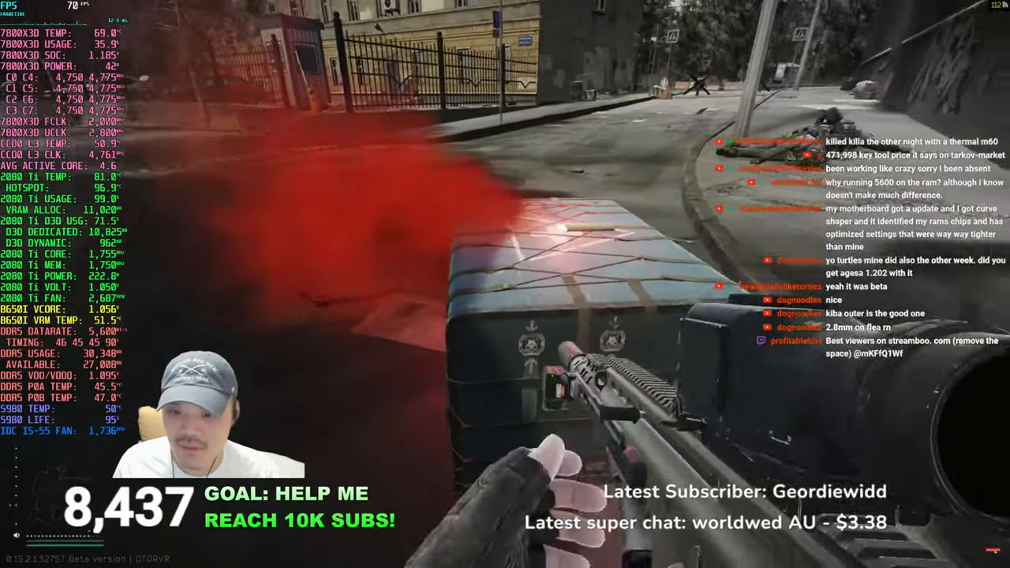
Step: Check Windows Update until it reports up to date, then expand Quality Updates in Update history
{"action": "key", "text": "tab"}
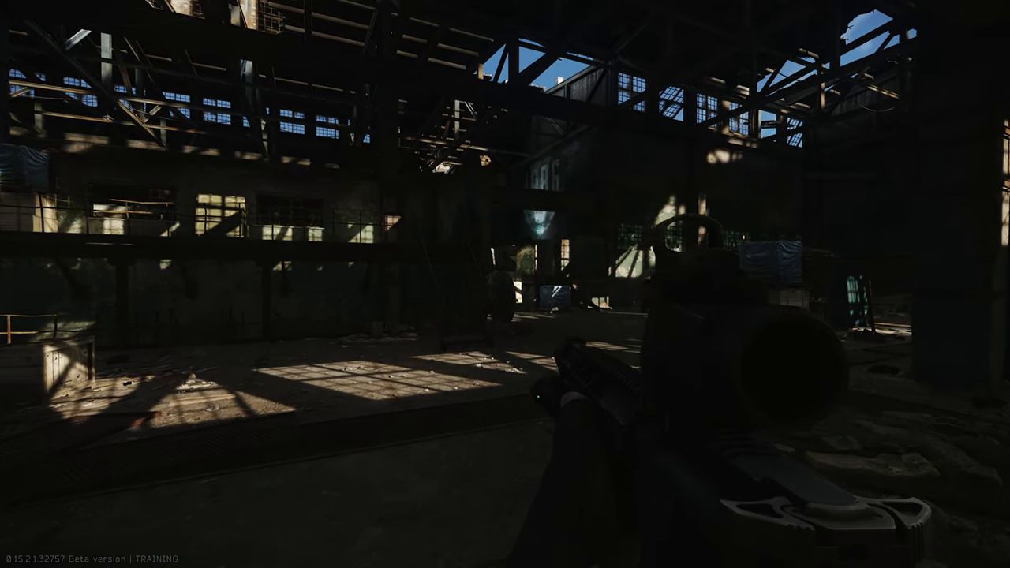
{"action": "mouse_move", "coordinate": [505, 284]}
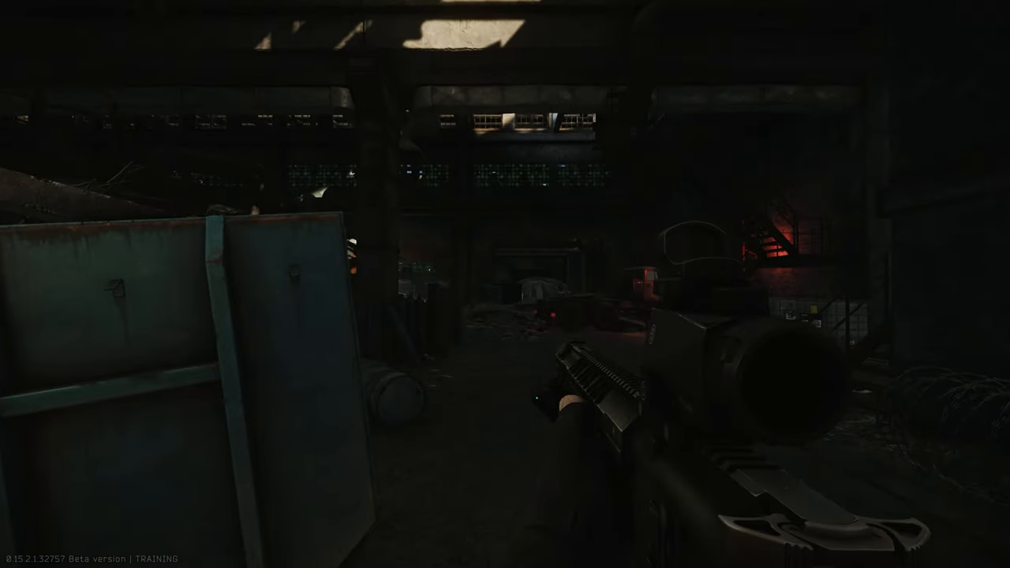
{"action": "mouse_move", "coordinate": [504, 284]}
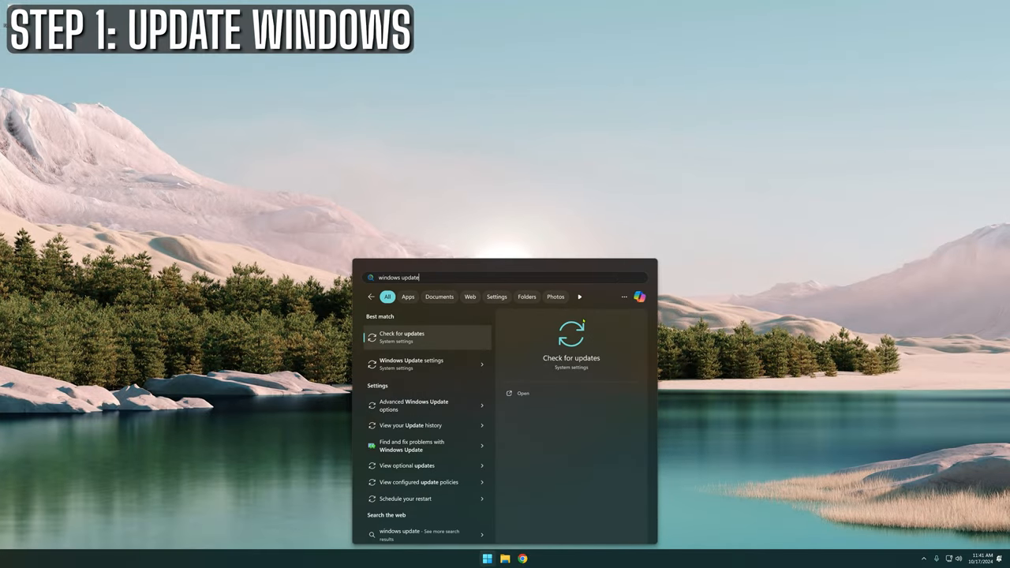
{"action": "left_click", "coordinate": [401, 337]}
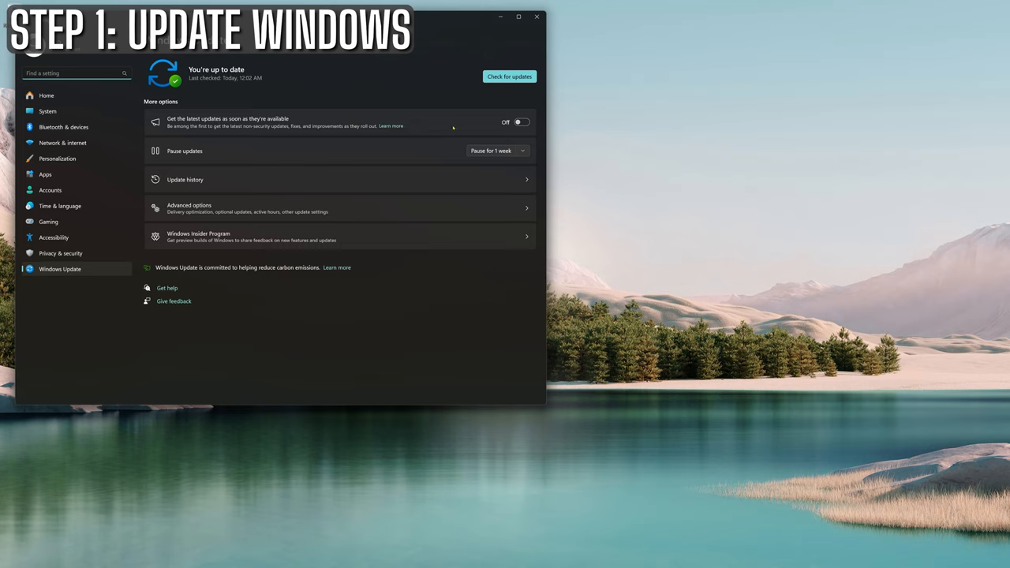
{"action": "left_click", "coordinate": [509, 77]}
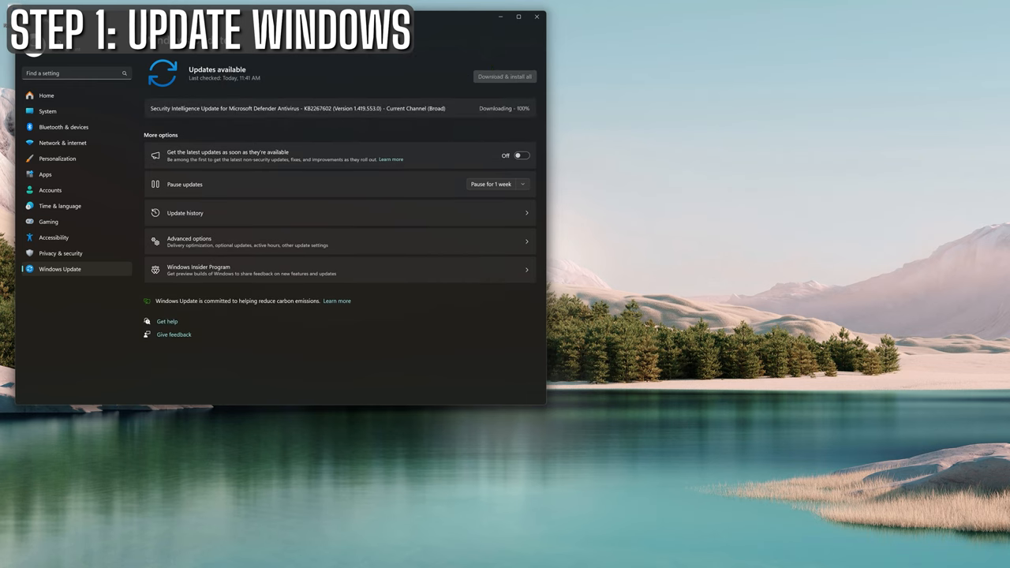
{"action": "left_click", "coordinate": [505, 76]}
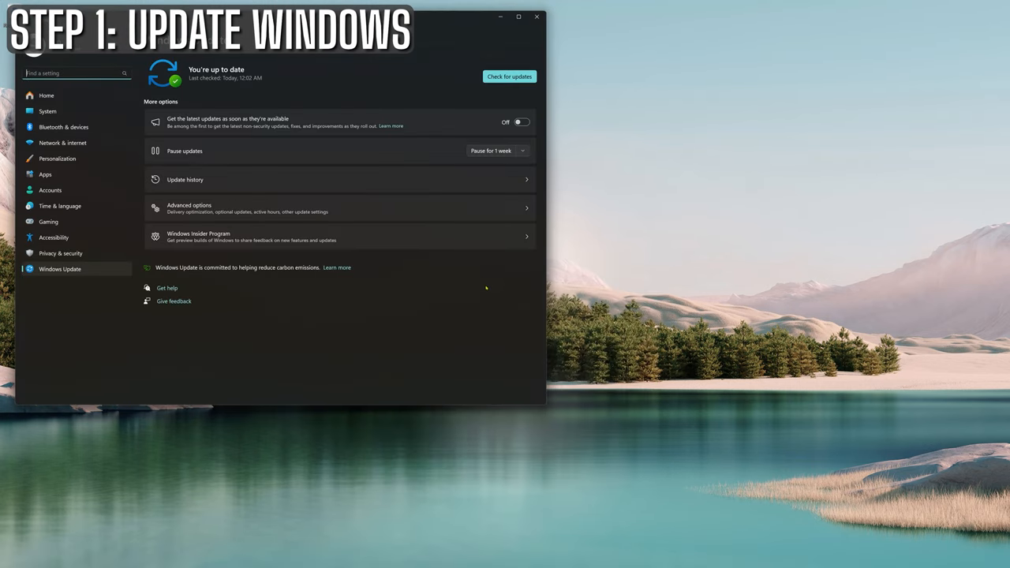
{"action": "left_click", "coordinate": [508, 76]}
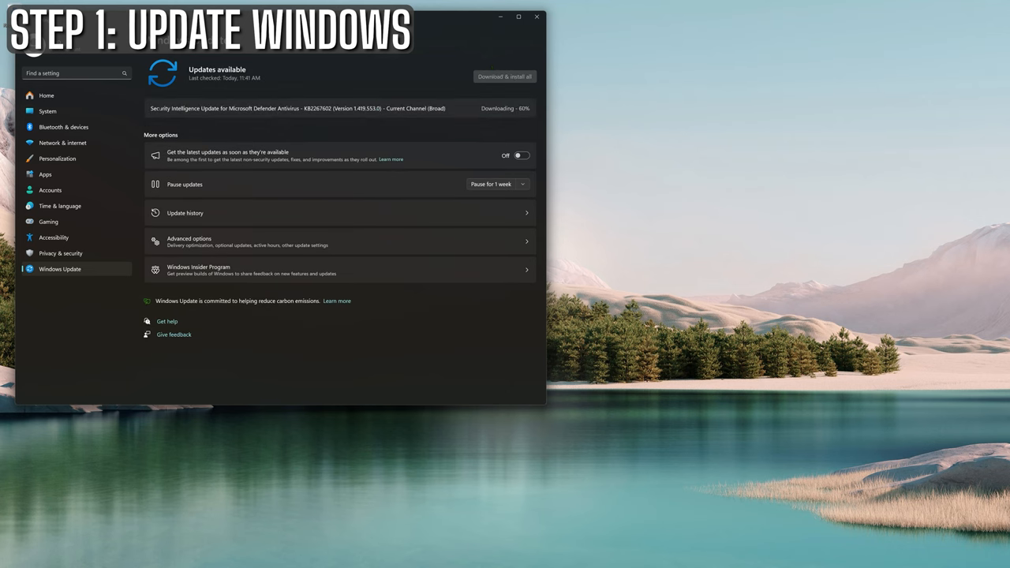
{"action": "left_click", "coordinate": [503, 76]}
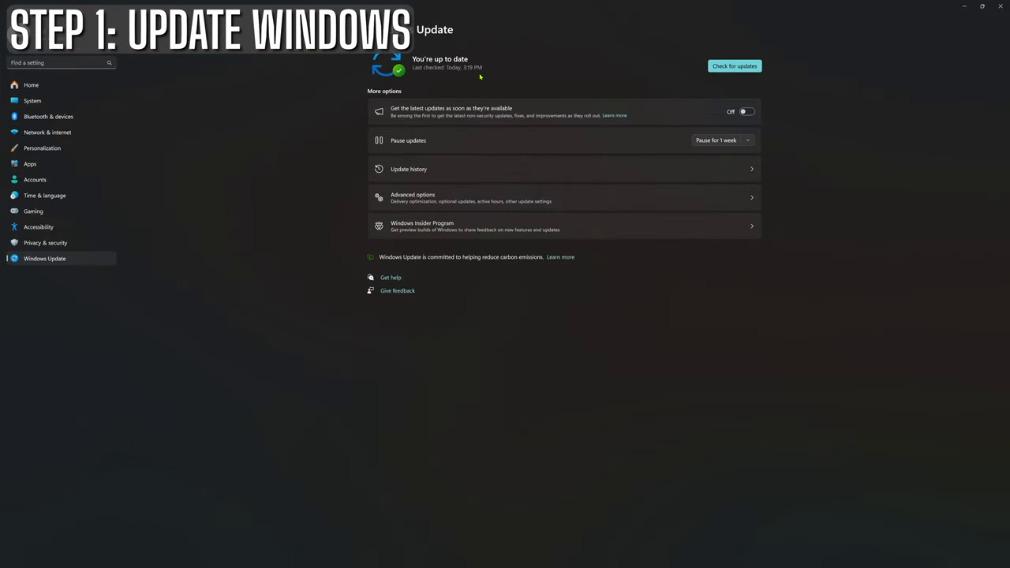
{"action": "left_click", "coordinate": [409, 169]}
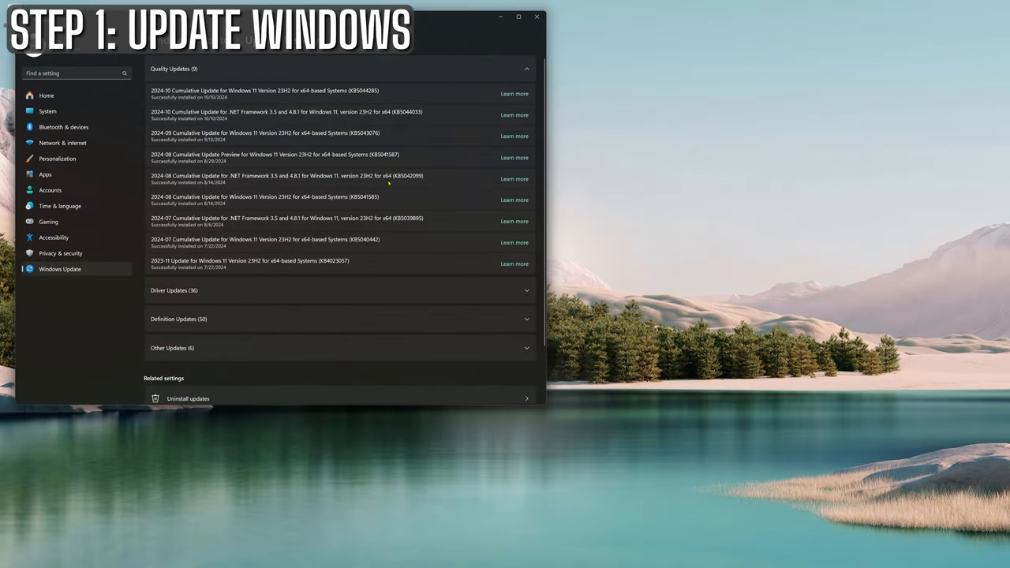
{"action": "double_click", "coordinate": [384, 154]}
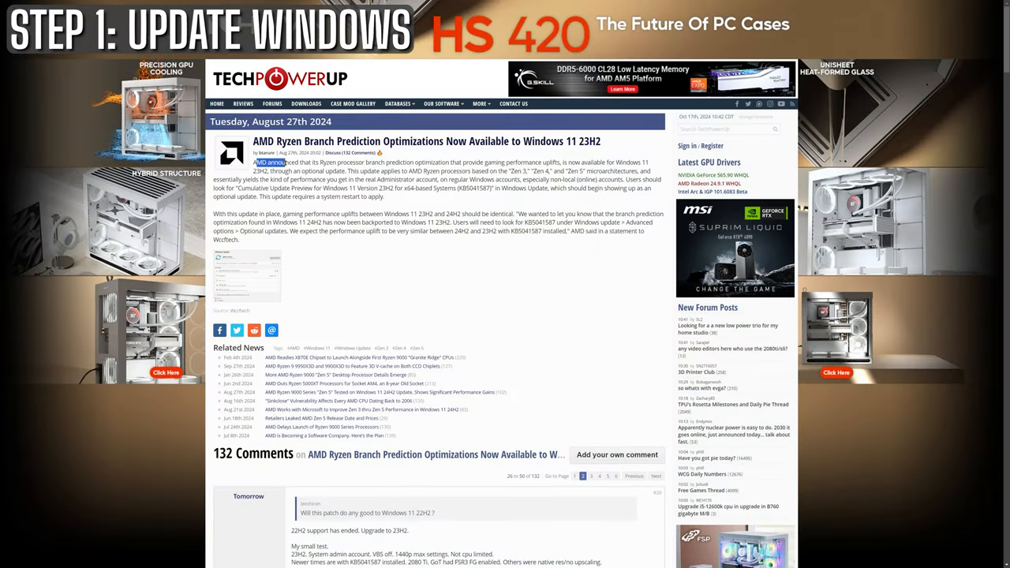
Step: Highlight the paragraphs of the TechPowerUp AMD Ryzen branch prediction article
{"action": "left_click_drag", "start_coordinate": [254, 162], "coordinate": [649, 236]}
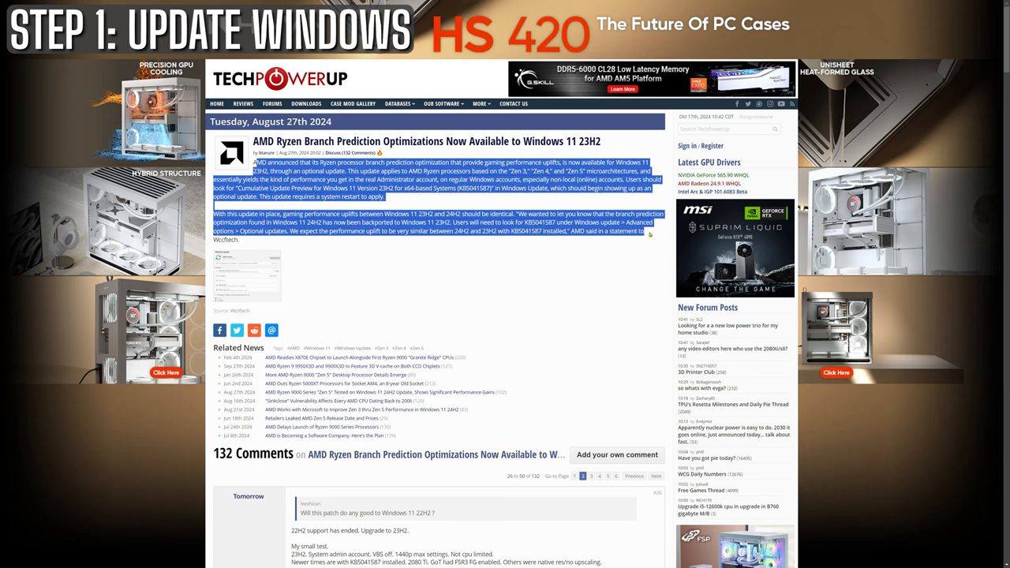
{"action": "left_click", "coordinate": [604, 254]}
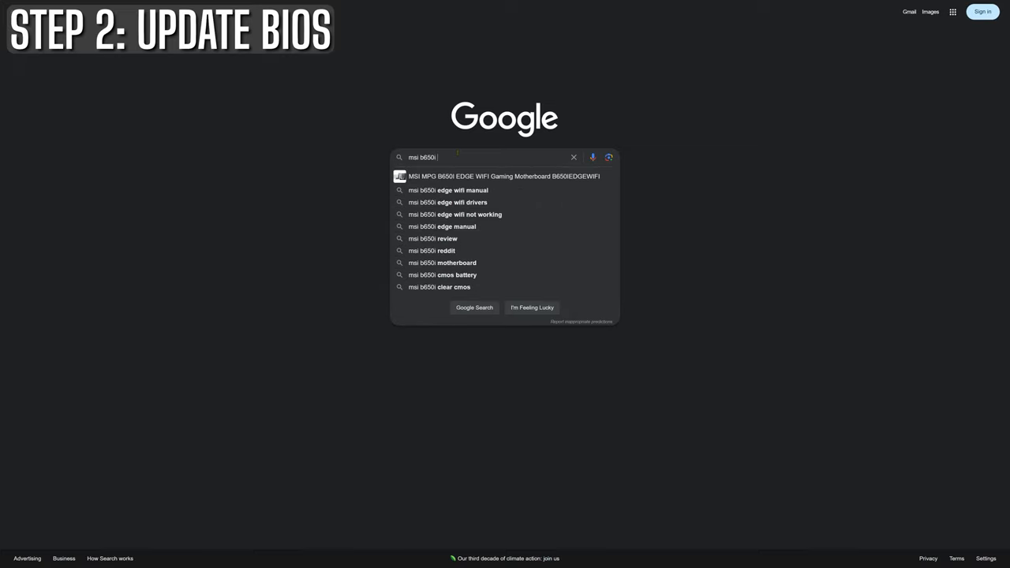
Step: Search Google for 'msi b650i edge BIOS'
{"action": "type", "text": "edge"}
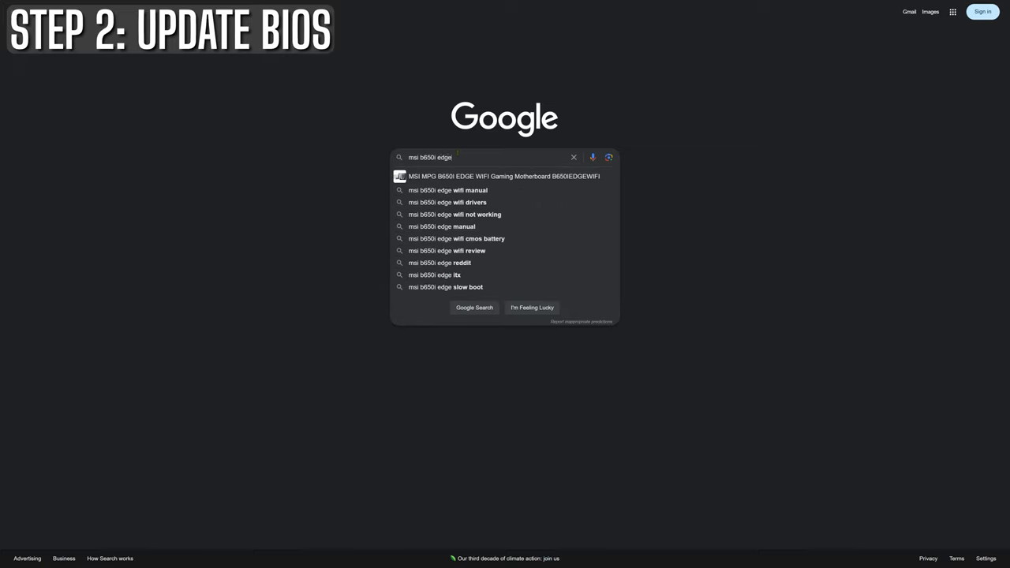
{"action": "type", "text": "BIOS"}
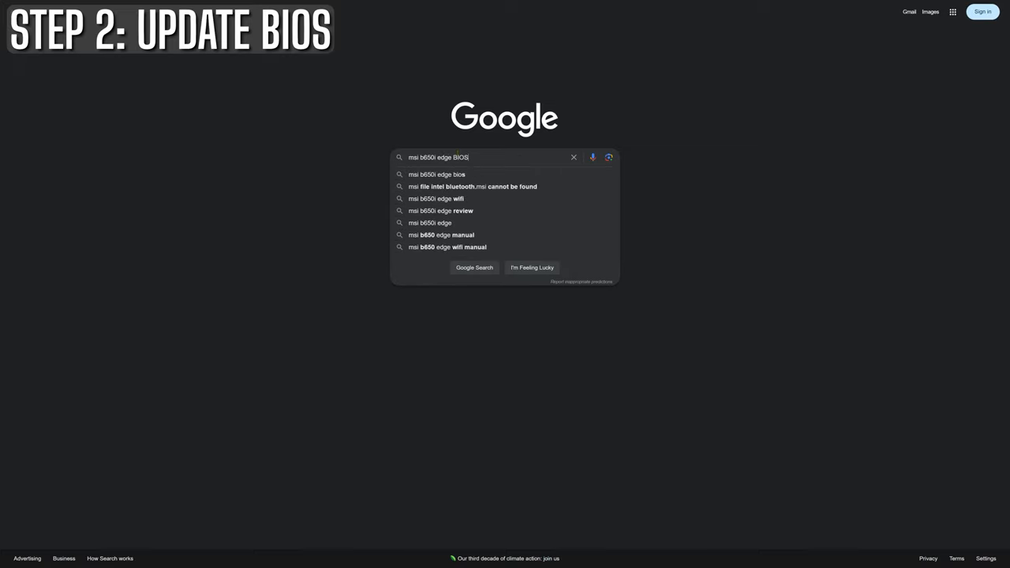
{"action": "left_click", "coordinate": [475, 268]}
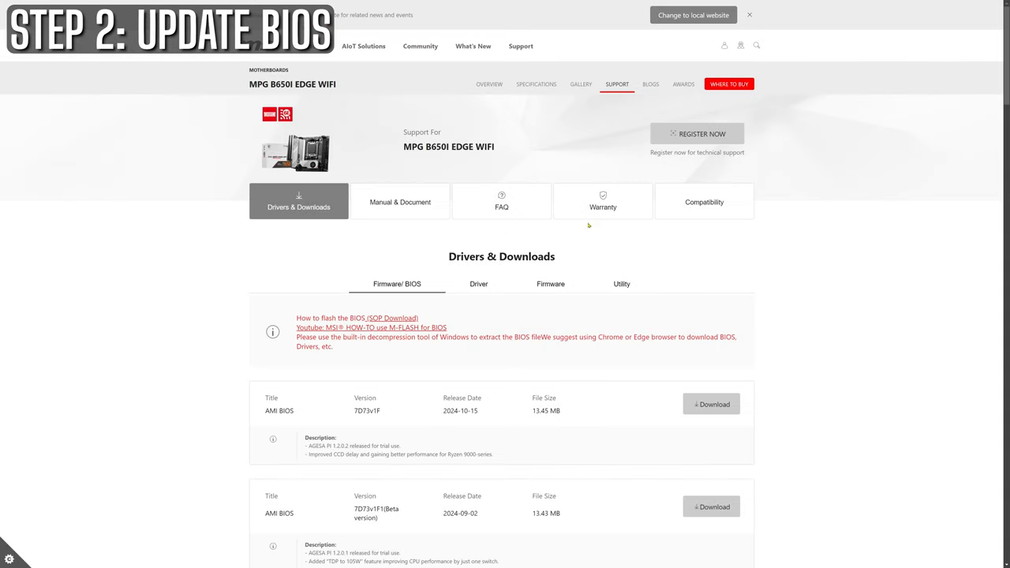
{"action": "mouse_move", "coordinate": [292, 222]}
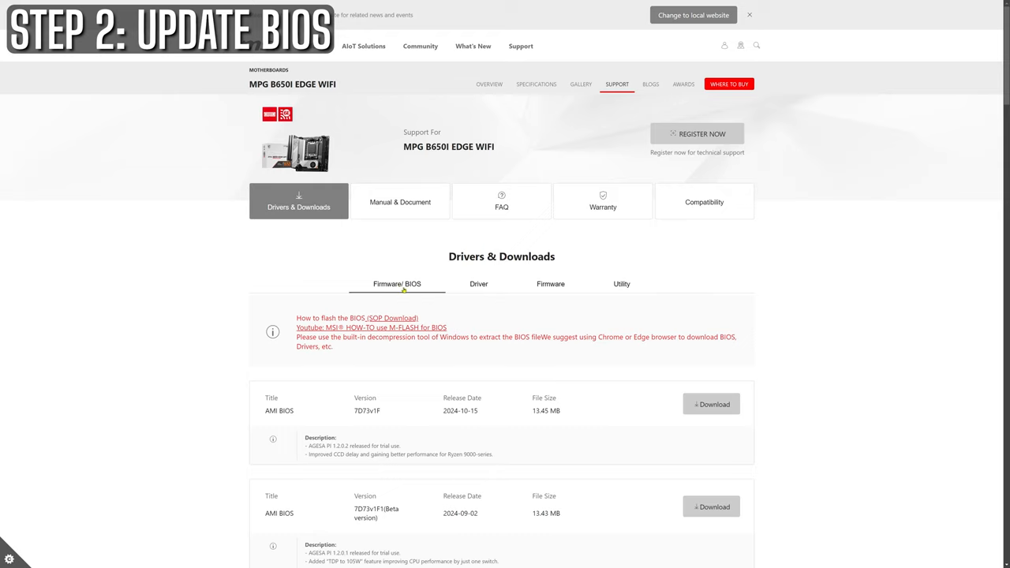
{"action": "mouse_move", "coordinate": [313, 395]}
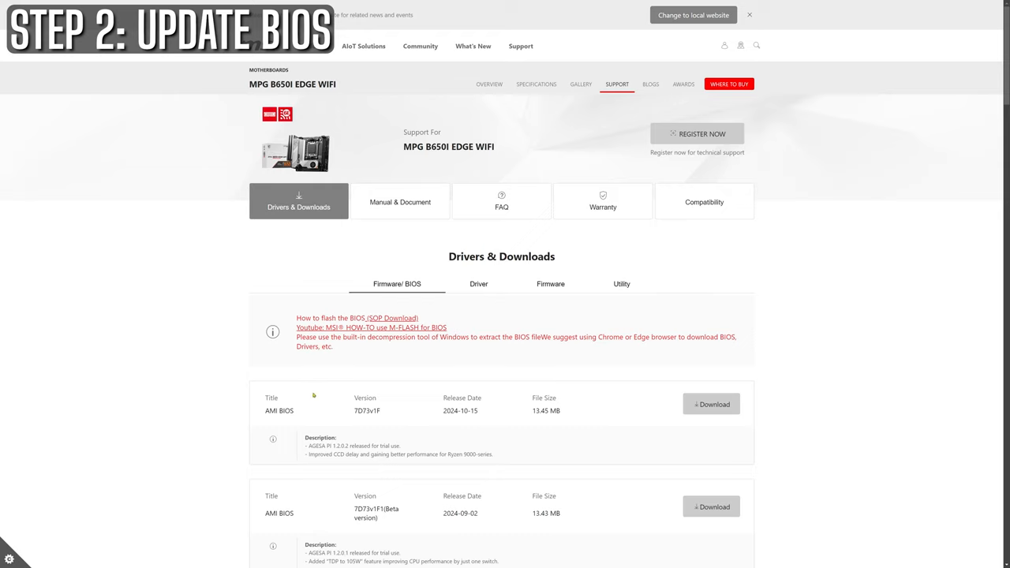
{"action": "mouse_move", "coordinate": [345, 236]}
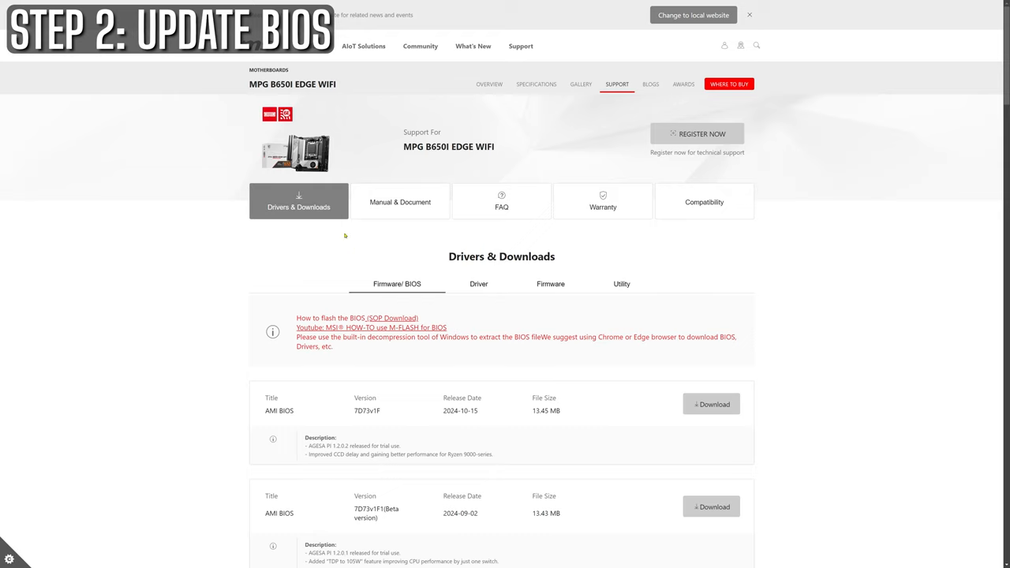
{"action": "mouse_move", "coordinate": [406, 255]}
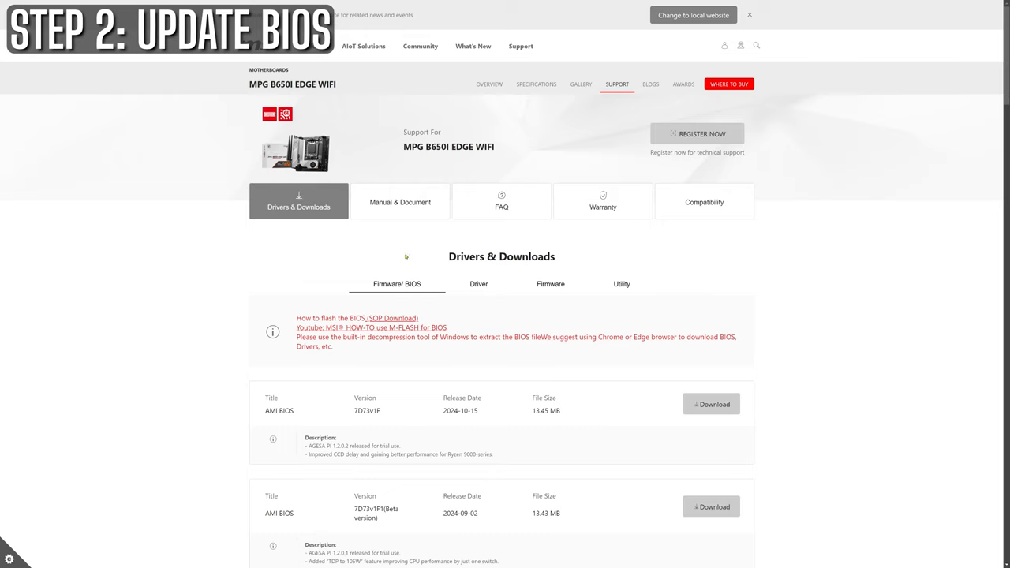
Step: Highlight the newest AMI BIOS entry, 7D73v1F dated 2024-10-15
{"action": "double_click", "coordinate": [278, 410]}
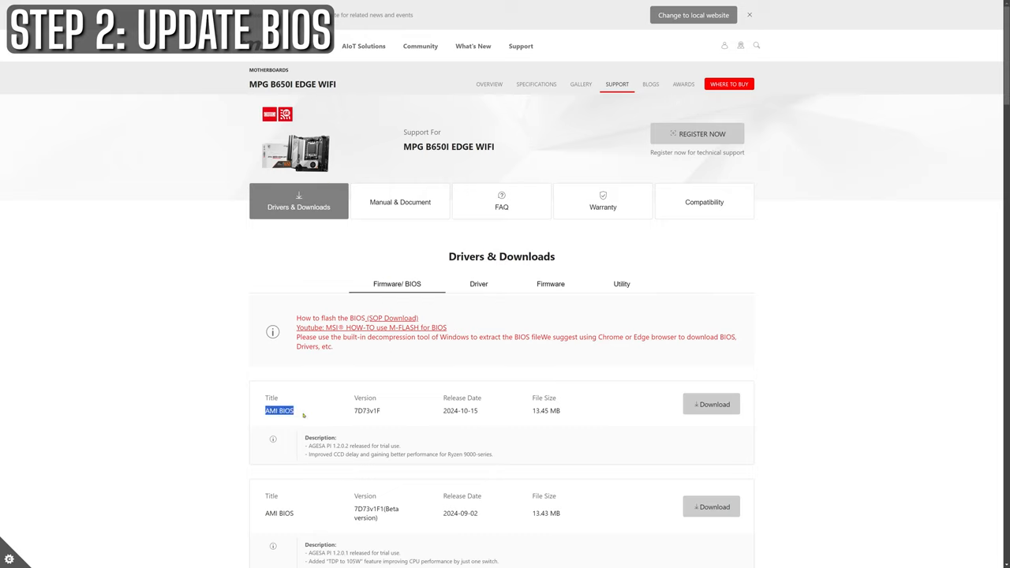
{"action": "double_click", "coordinate": [366, 410]}
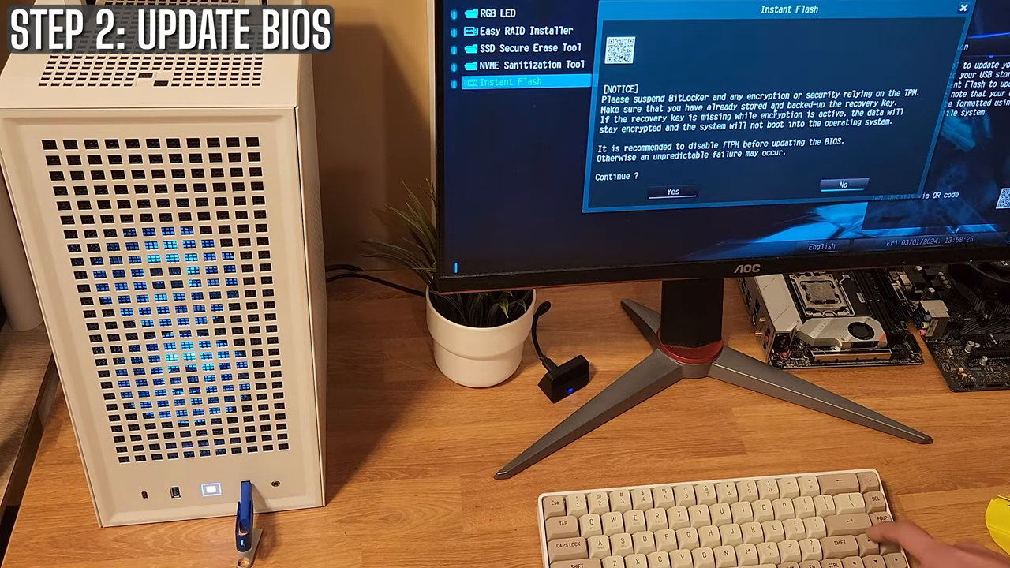
Step: Accept the Instant Flash notice and update from the BIOS file on USB
{"action": "left_click", "coordinate": [671, 192]}
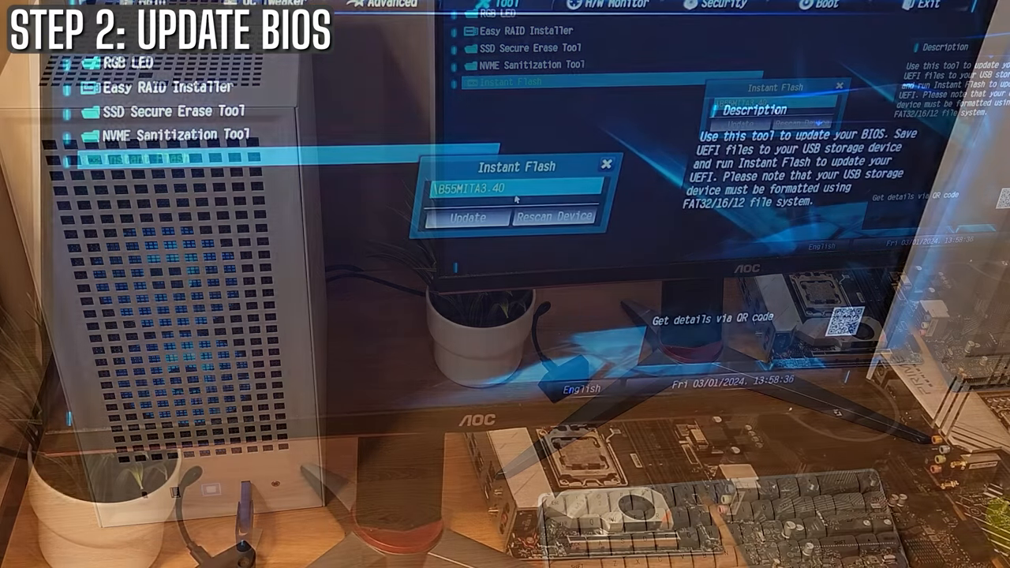
{"action": "left_click", "coordinate": [467, 217]}
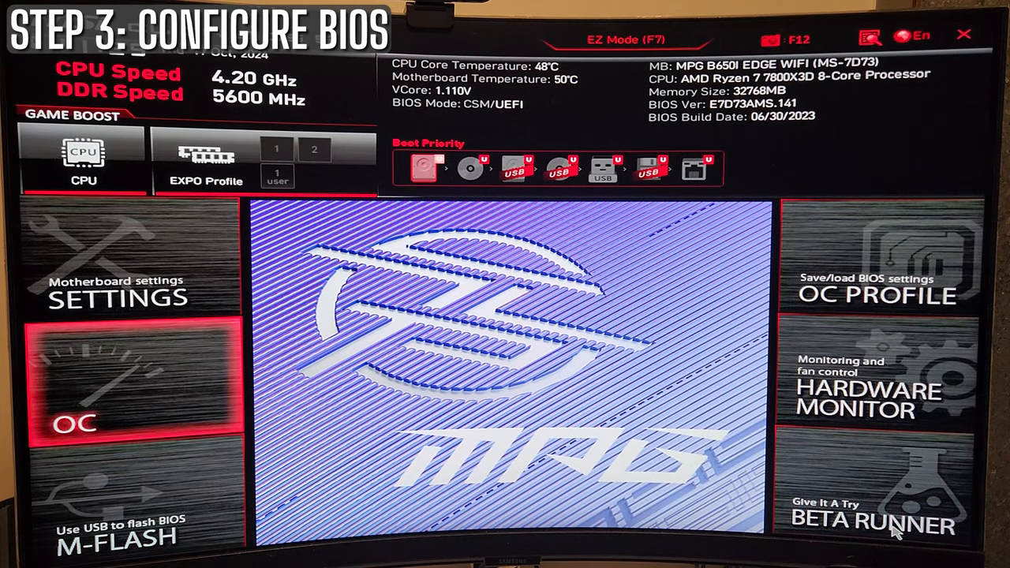
Step: Go from EZ Mode into Settings and then the Advanced submenu
{"action": "left_click", "coordinate": [119, 288]}
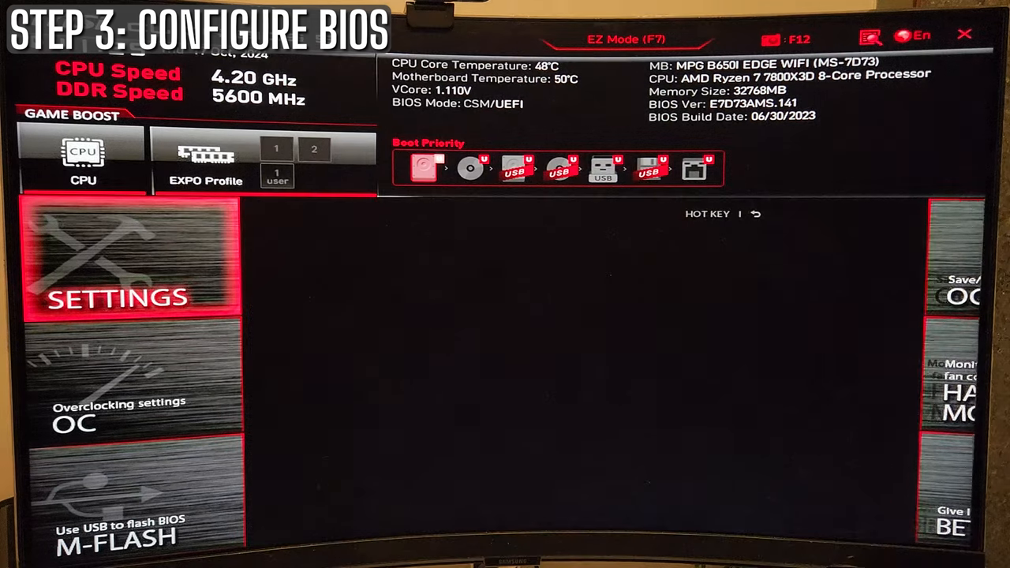
{"action": "left_click", "coordinate": [118, 296]}
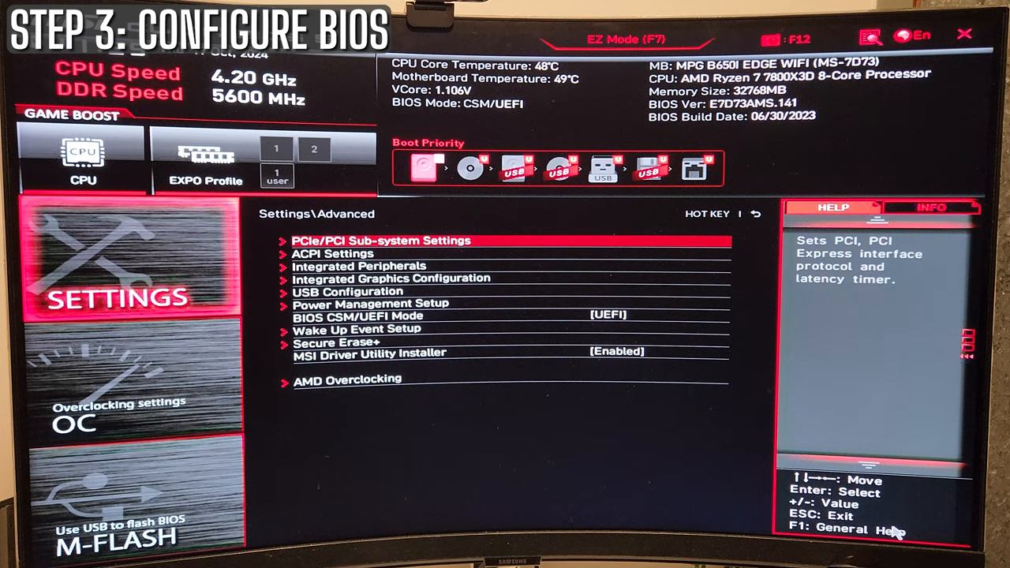
Step: Apply the DDR4-3600 XMP memory profile
{"action": "left_click", "coordinate": [348, 380]}
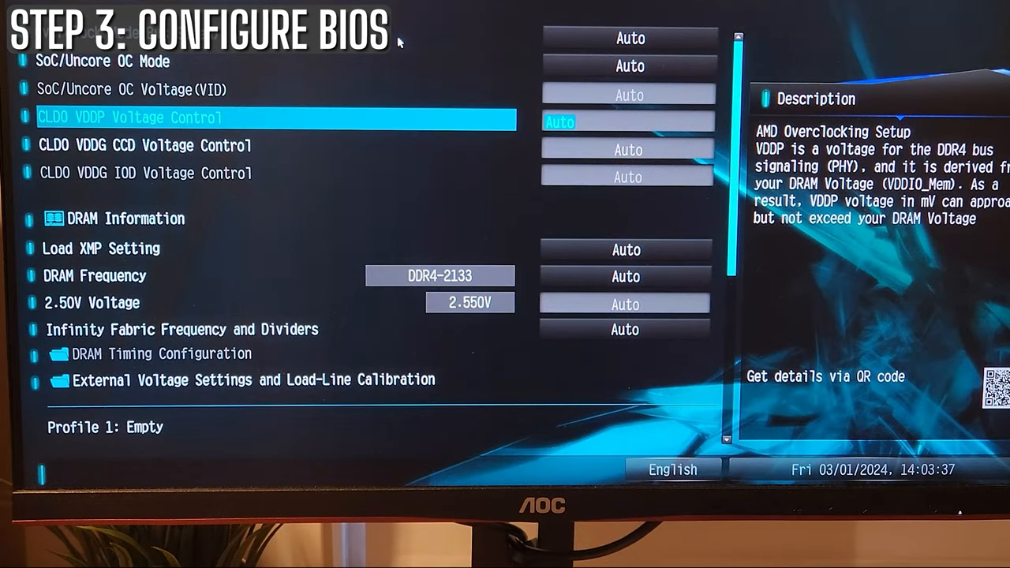
{"action": "key", "text": "down"}
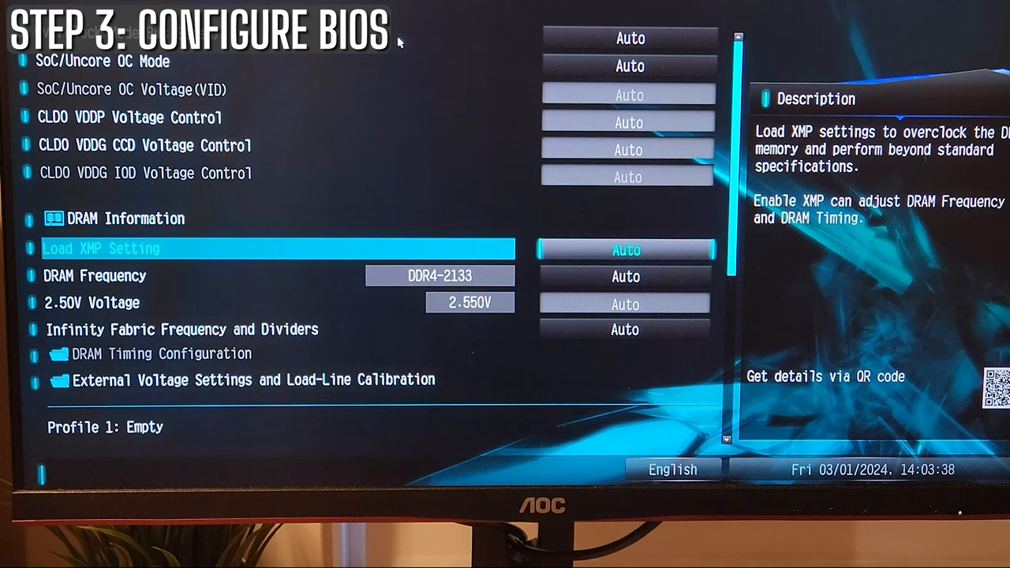
{"action": "left_click", "coordinate": [626, 251]}
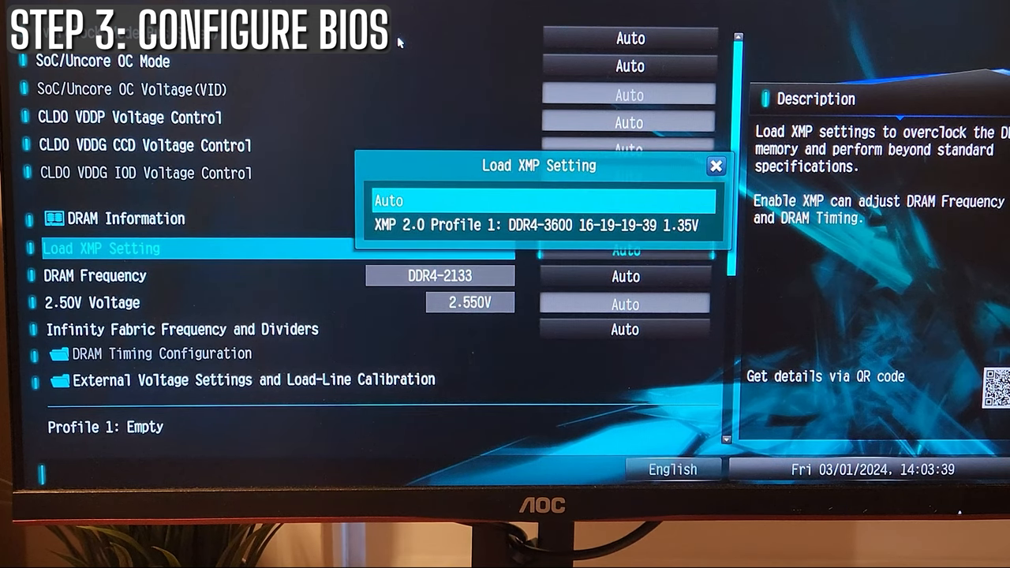
{"action": "left_click", "coordinate": [539, 224]}
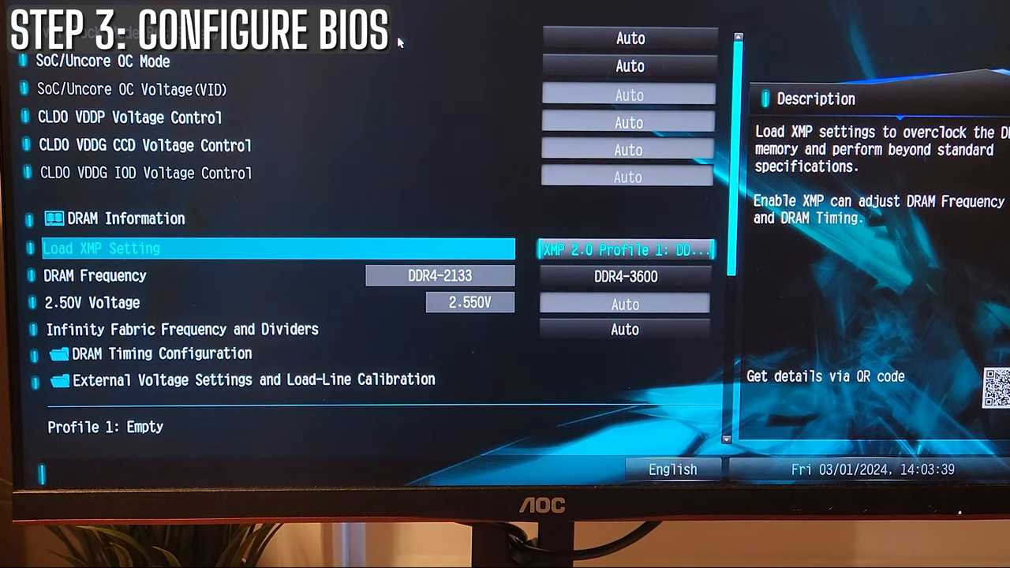
Step: Open the Infinity Fabric Frequency and Dividers value list, Auto up to 1600MHz
{"action": "key", "text": "Down"}
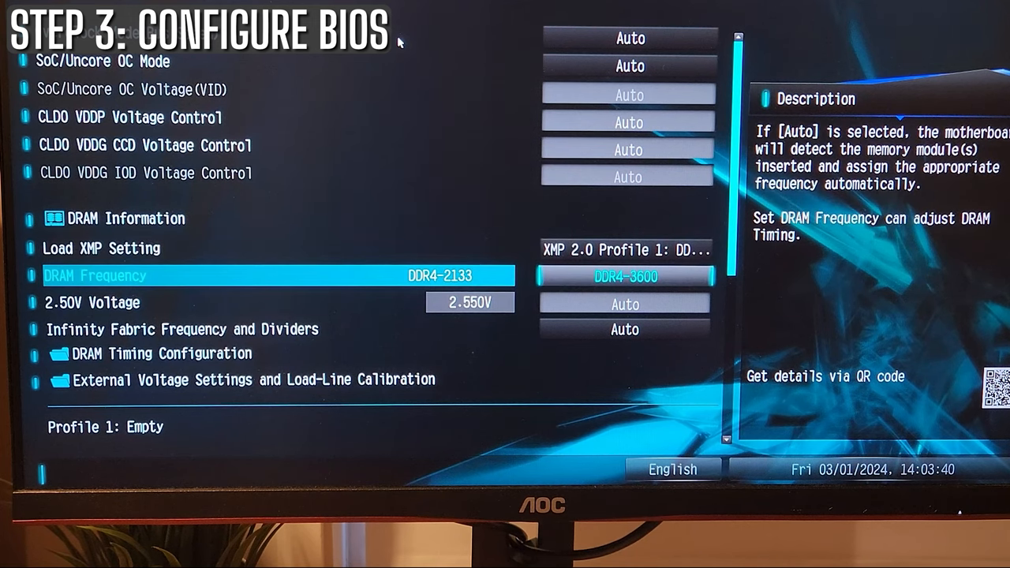
{"action": "key", "text": "down"}
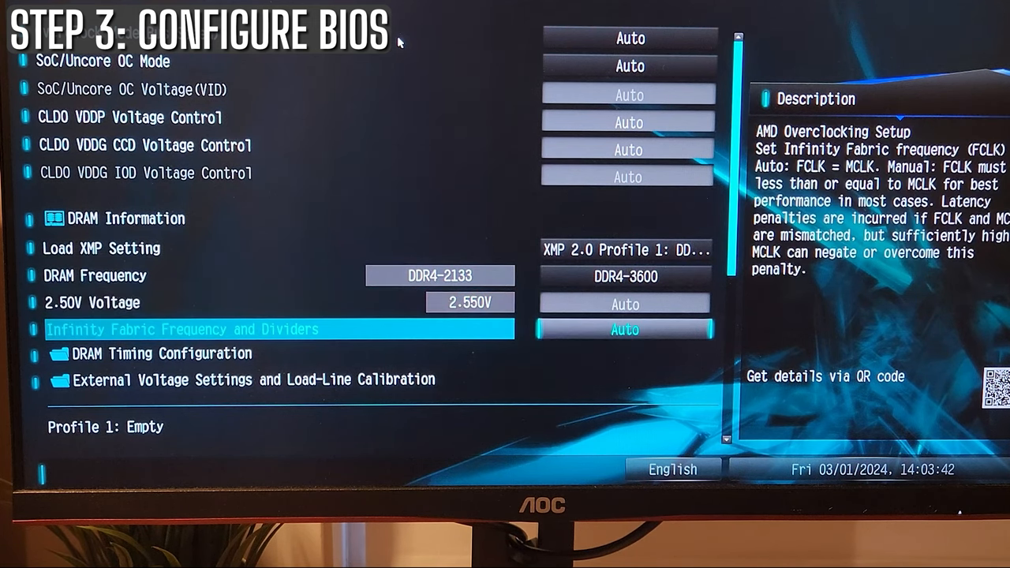
{"action": "left_click", "coordinate": [624, 330]}
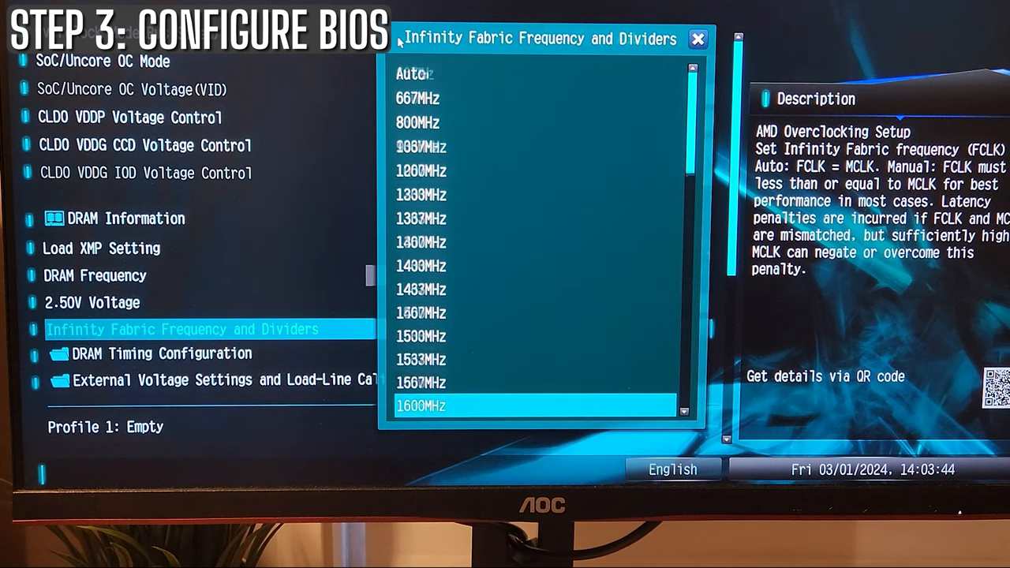
{"action": "scroll", "scroll_direction": "down", "scroll_amount": 3}
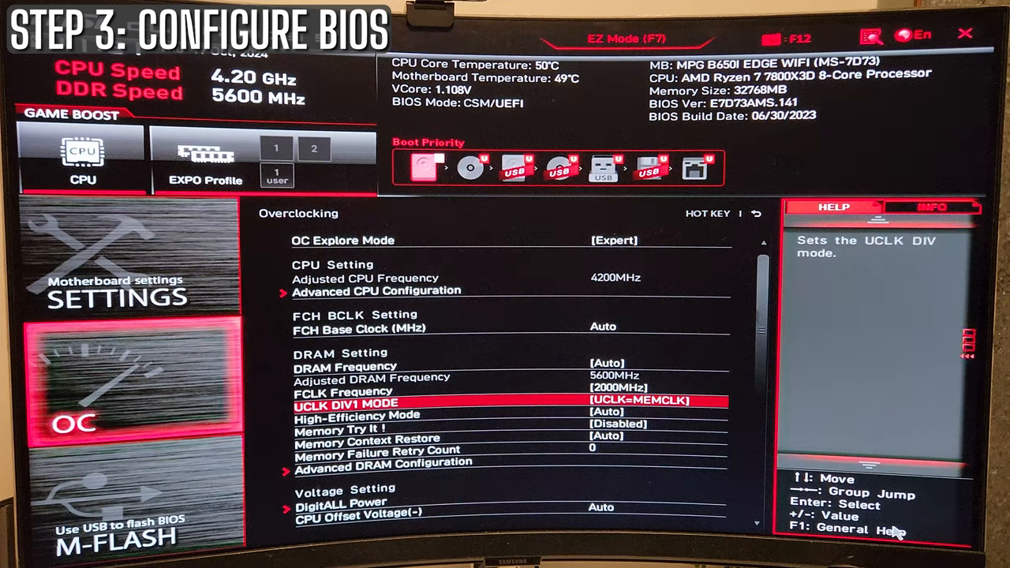
Step: Step past the memory failure retry count down to Advanced DRAM Configuration
{"action": "key", "text": "down"}
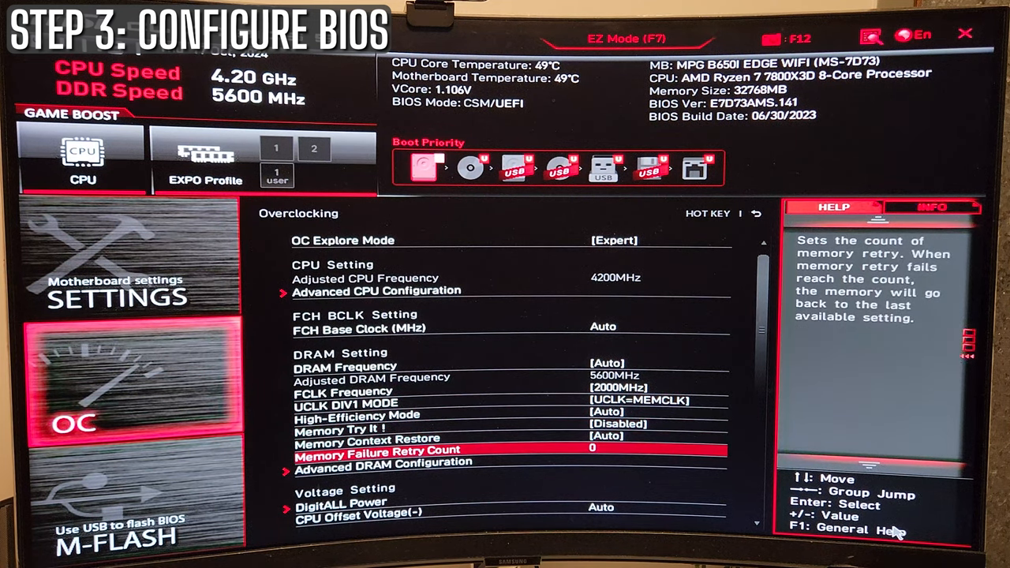
{"action": "key", "text": "Down"}
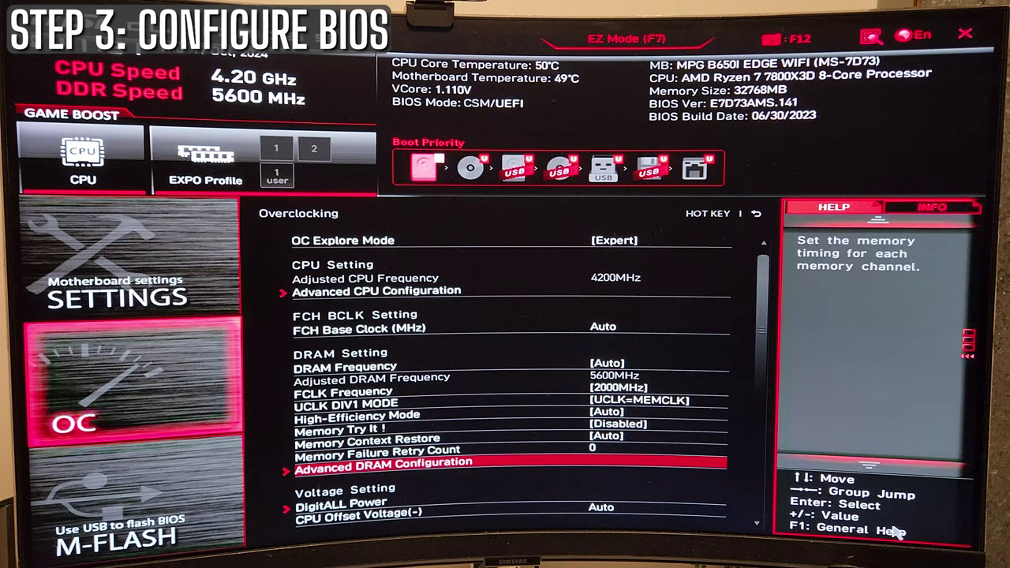
{"action": "scroll", "scroll_direction": "down", "scroll_amount": 3}
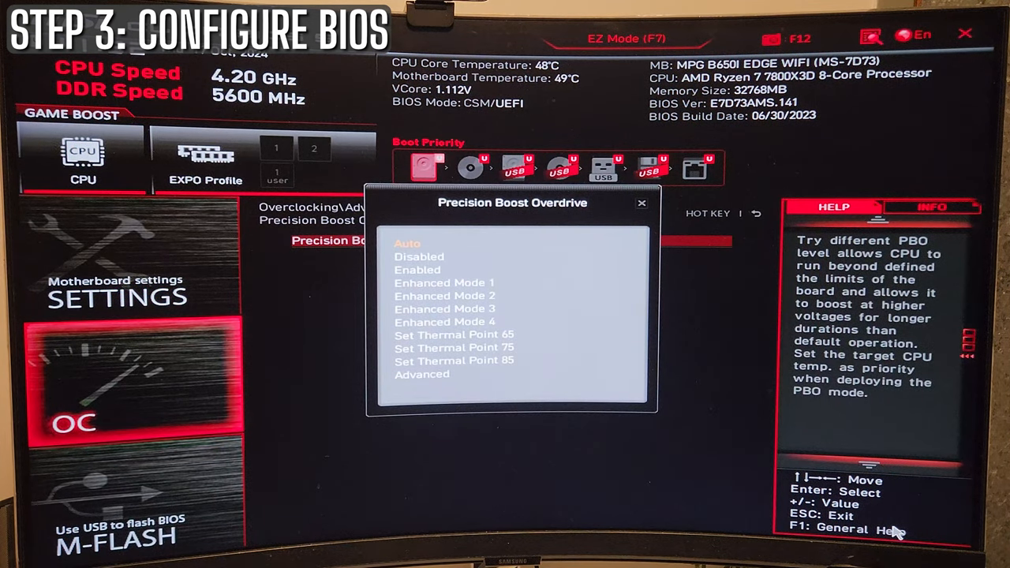
Step: Set PBO to Advanced, PBO Limits to Motherboard, and Curve Optimizer to All Cores
{"action": "left_click", "coordinate": [421, 374]}
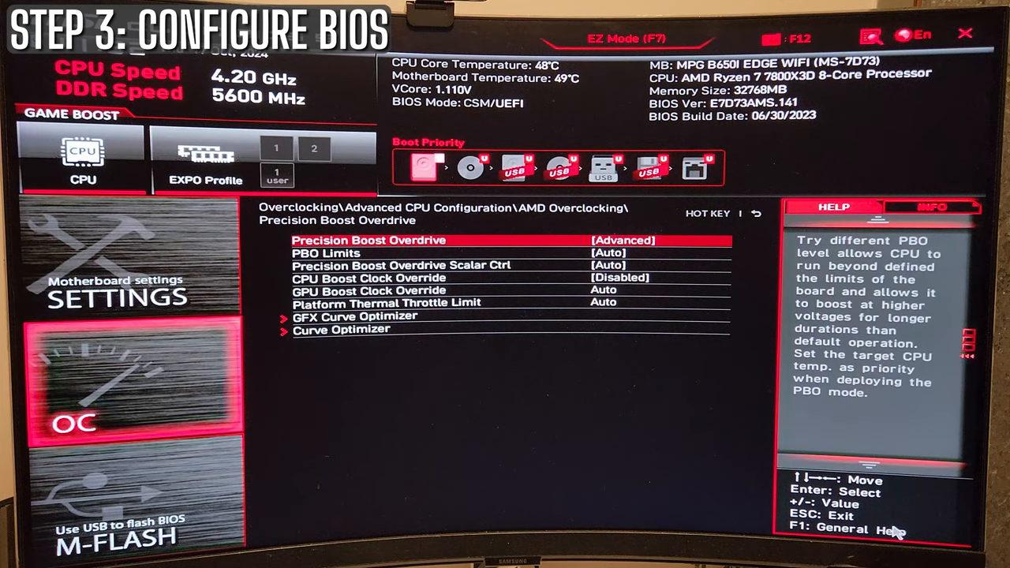
{"action": "left_click", "coordinate": [325, 253]}
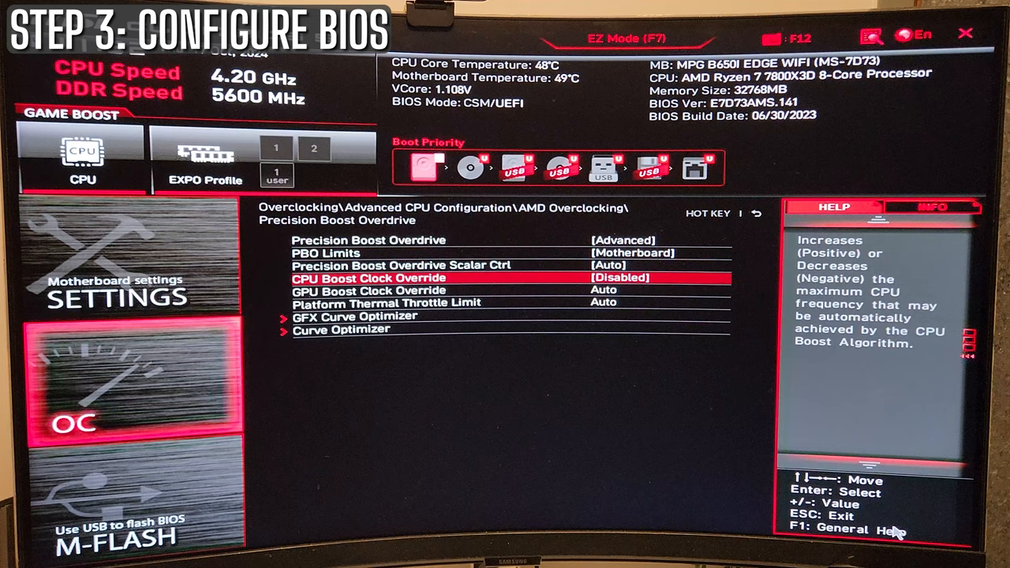
{"action": "key", "text": "down"}
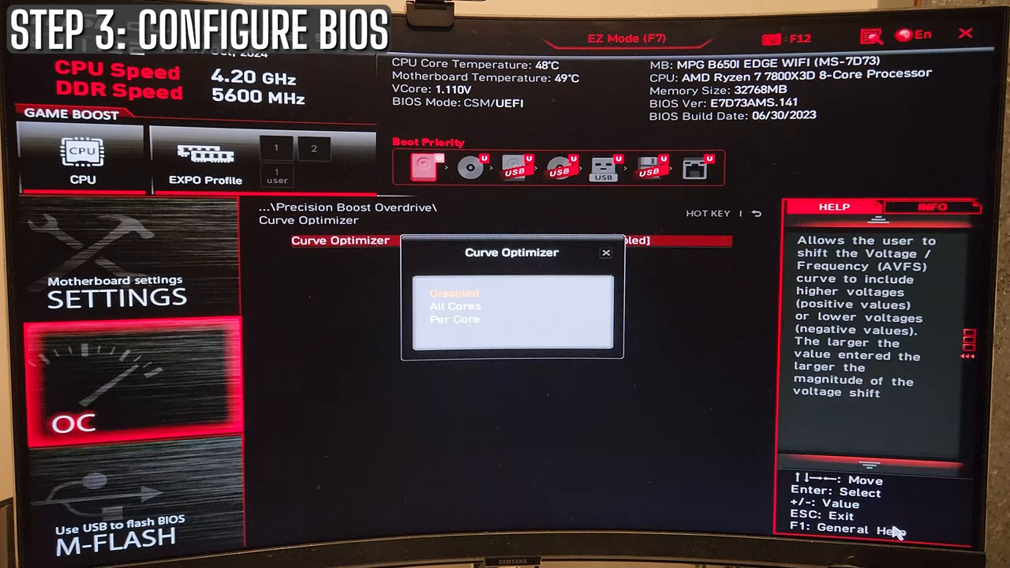
{"action": "left_click", "coordinate": [455, 306]}
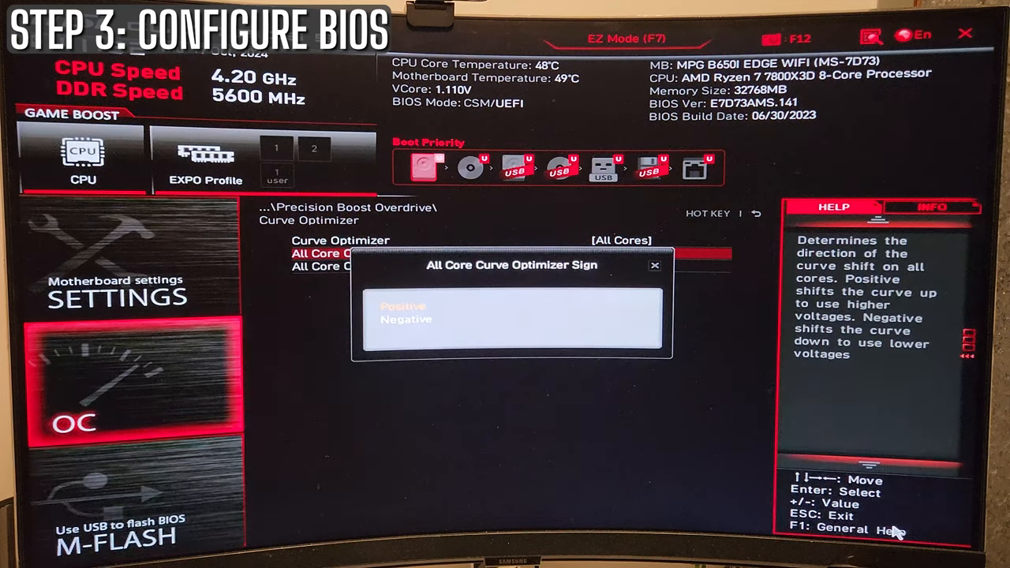
{"action": "left_click", "coordinate": [406, 319]}
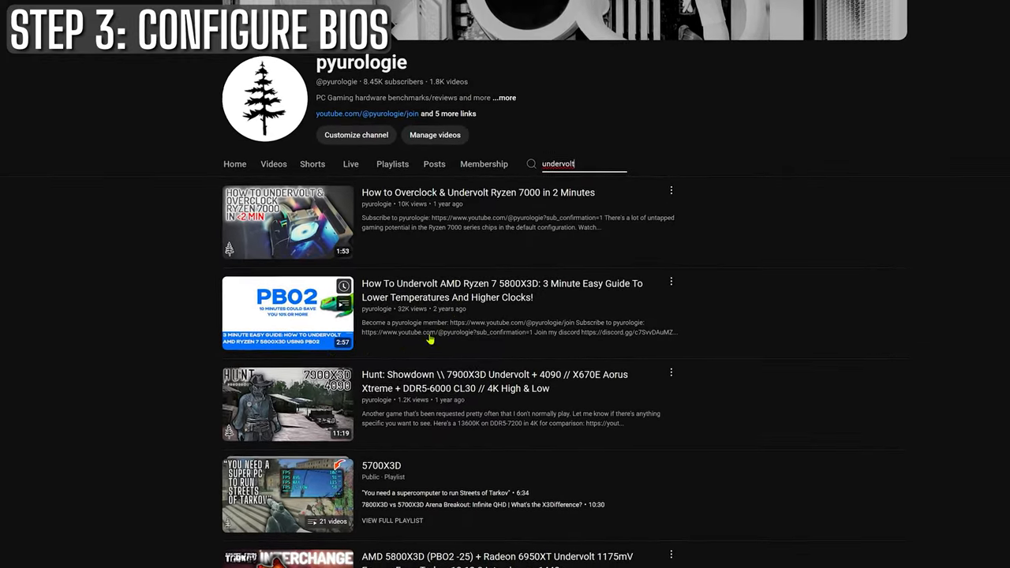
{"action": "scroll", "scroll_direction": "down", "scroll_amount": 3}
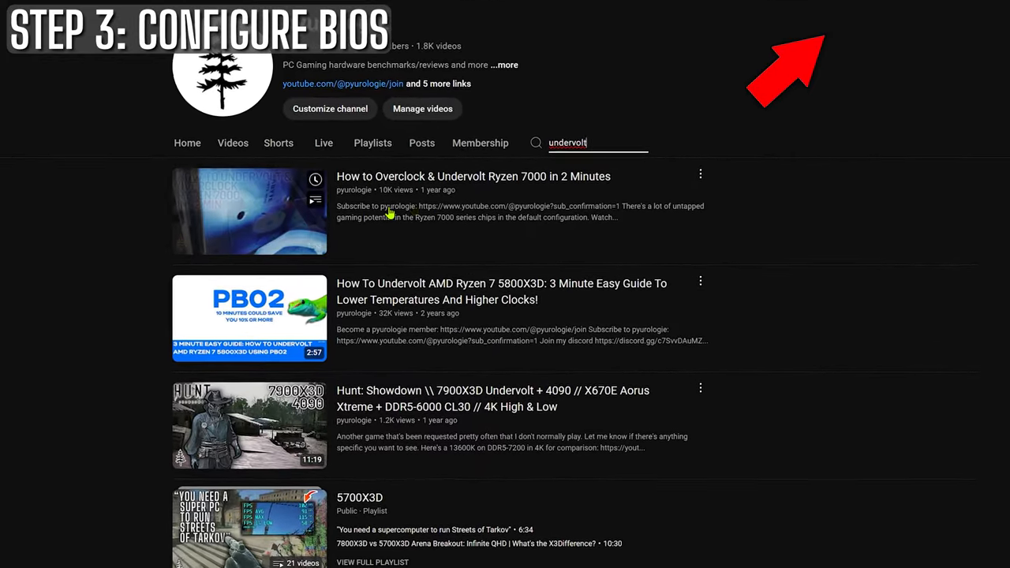
{"action": "scroll", "scroll_direction": "up", "scroll_amount": 3}
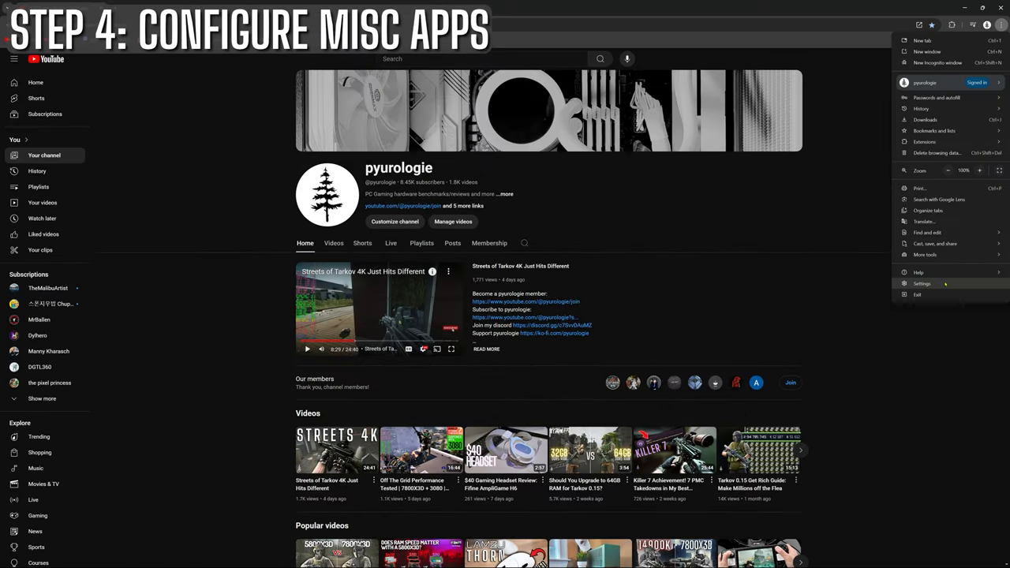
Step: Turn off Chrome's 'Use graphics acceleration when available' setting and relaunch the browser
{"action": "left_click", "coordinate": [921, 283]}
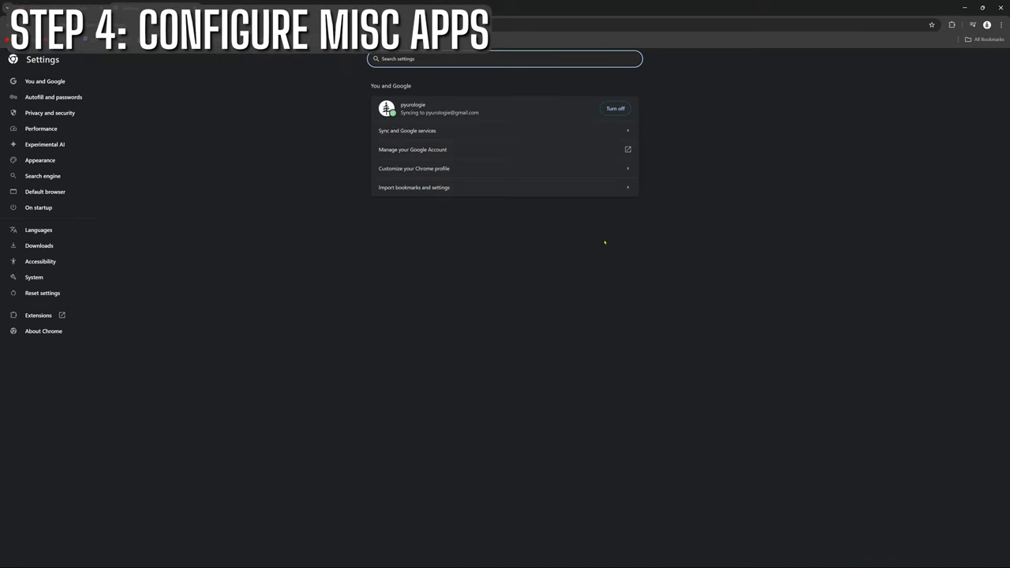
{"action": "mouse_move", "coordinate": [439, 243]}
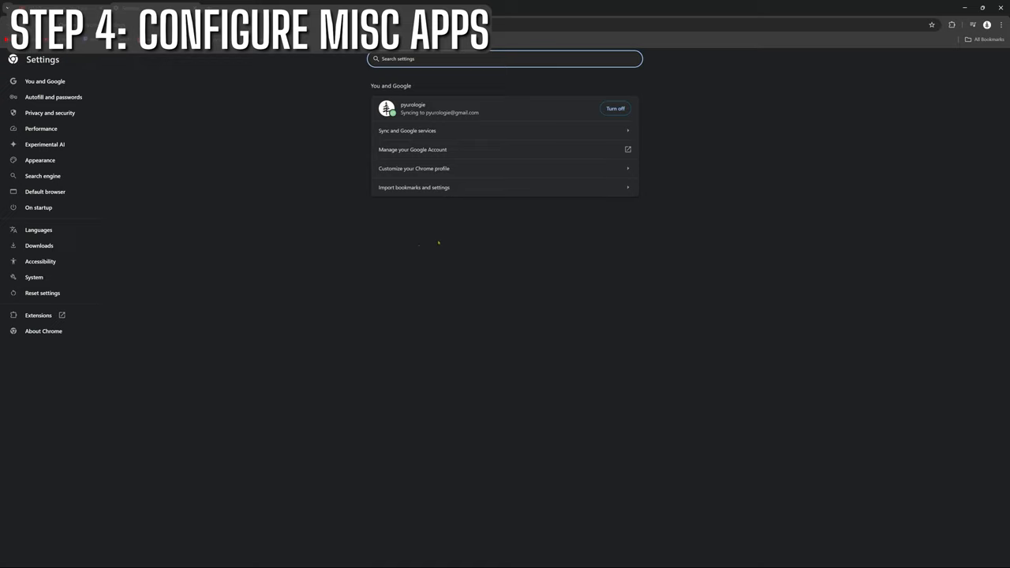
{"action": "mouse_move", "coordinate": [43, 293]}
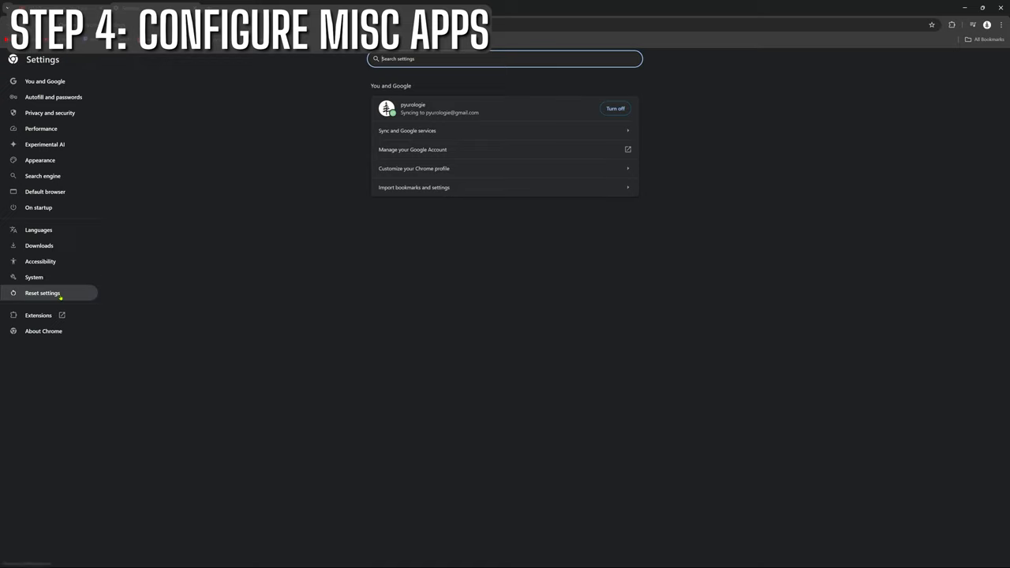
{"action": "left_click", "coordinate": [34, 277]}
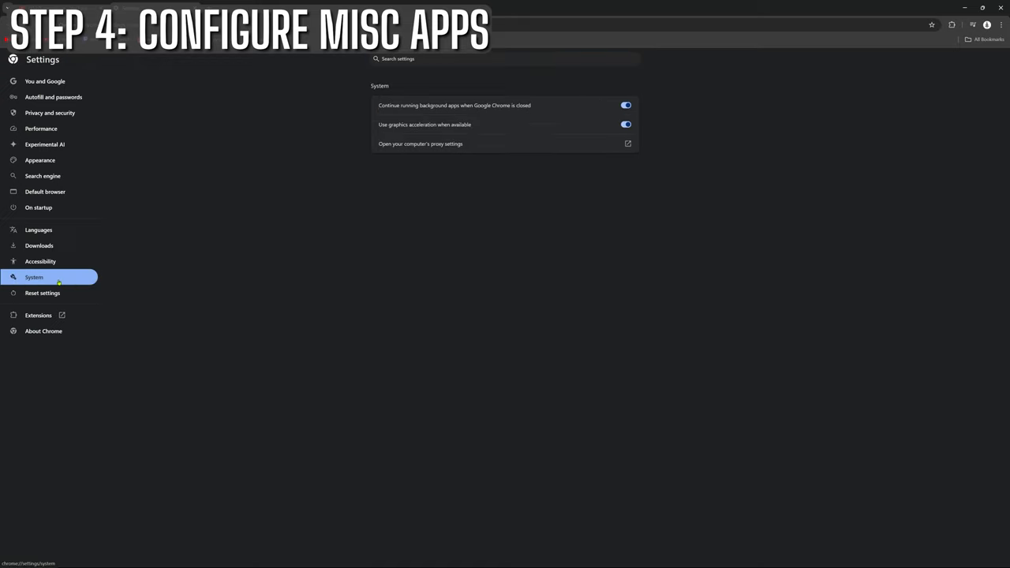
{"action": "mouse_move", "coordinate": [320, 239]}
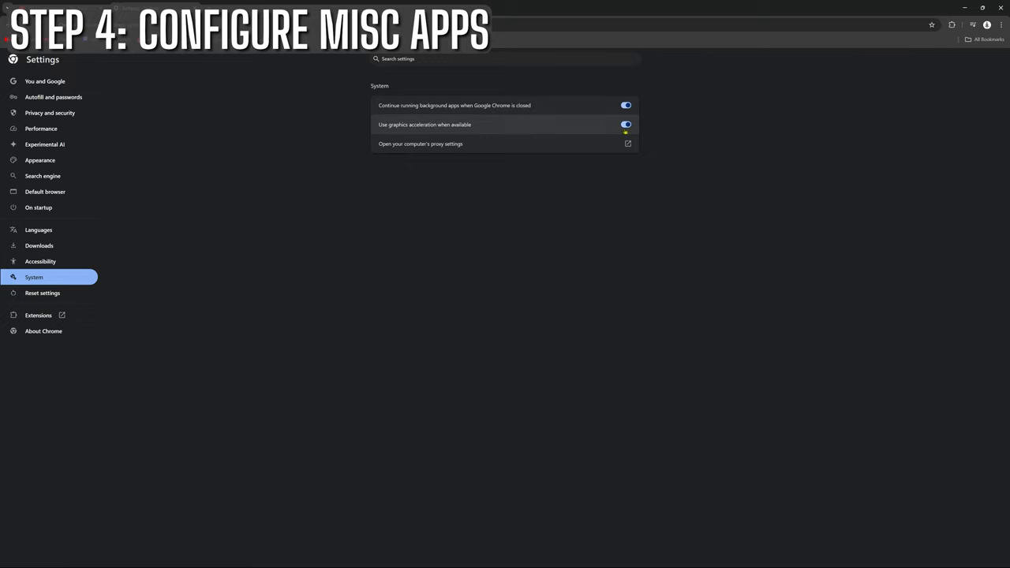
{"action": "left_click", "coordinate": [625, 124]}
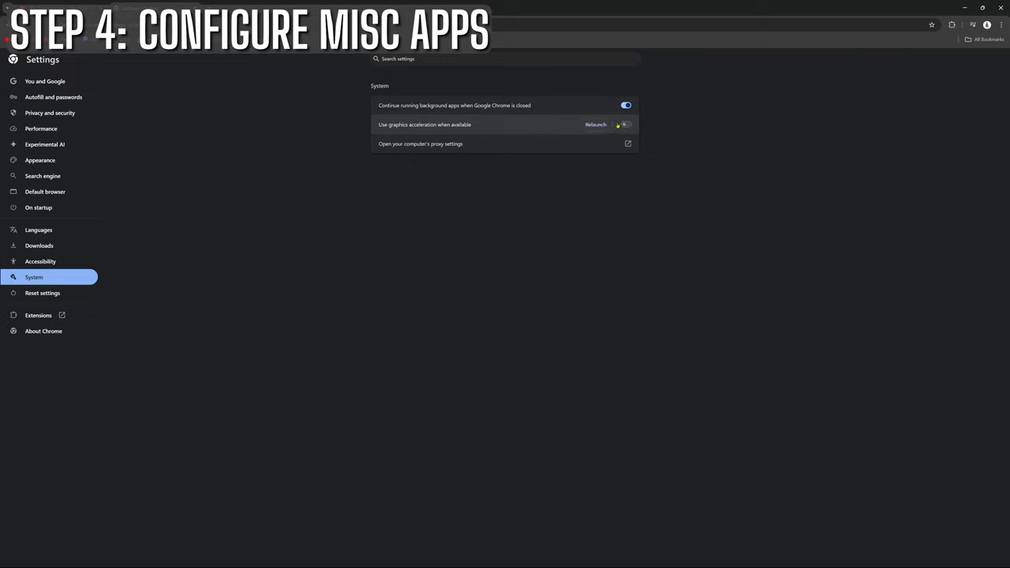
{"action": "left_click", "coordinate": [625, 123]}
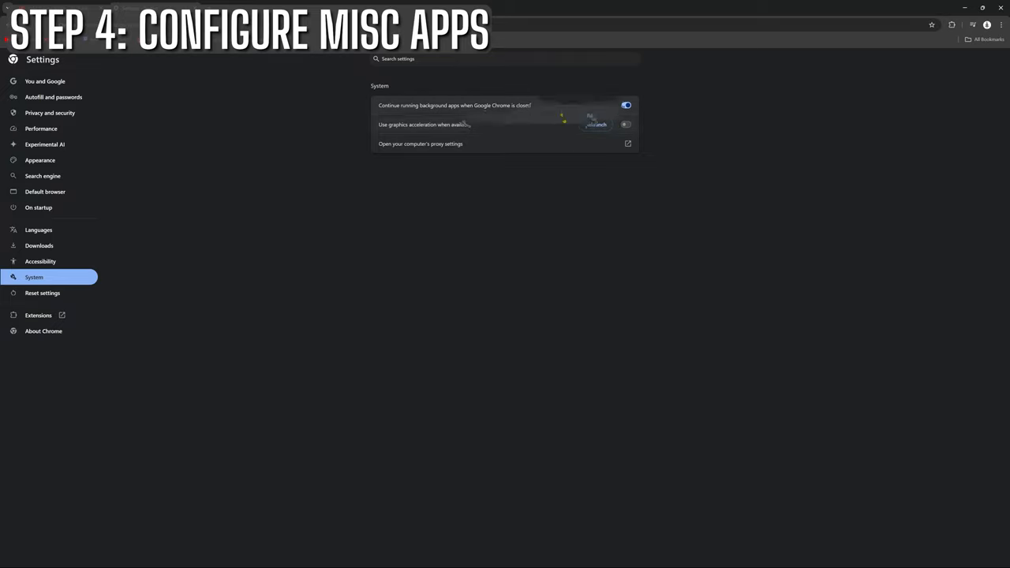
{"action": "left_click", "coordinate": [625, 124]}
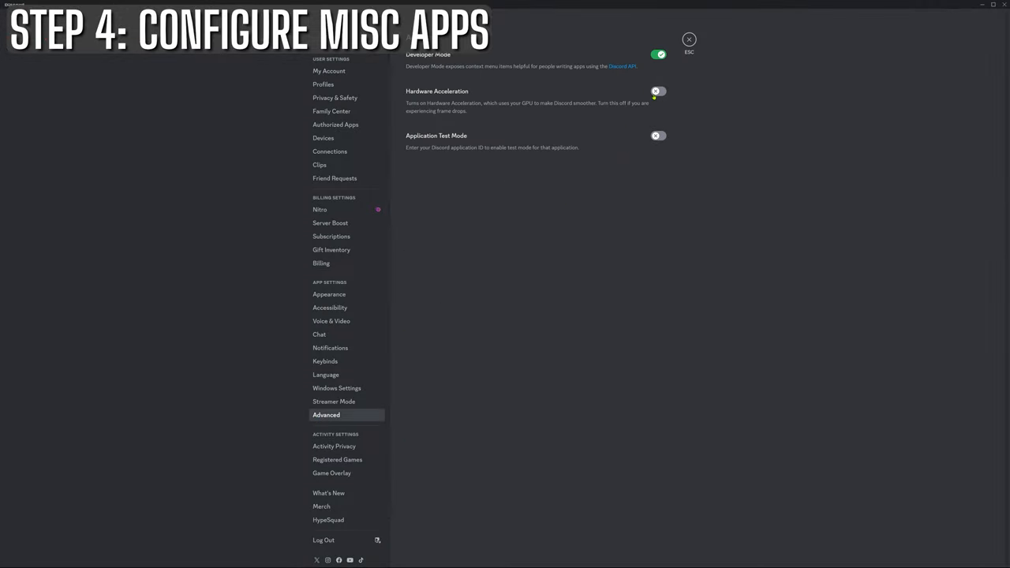
Step: Turn off Discord's Hardware Acceleration and disable the in-game overlay under Game Overlay
{"action": "left_click", "coordinate": [657, 91]}
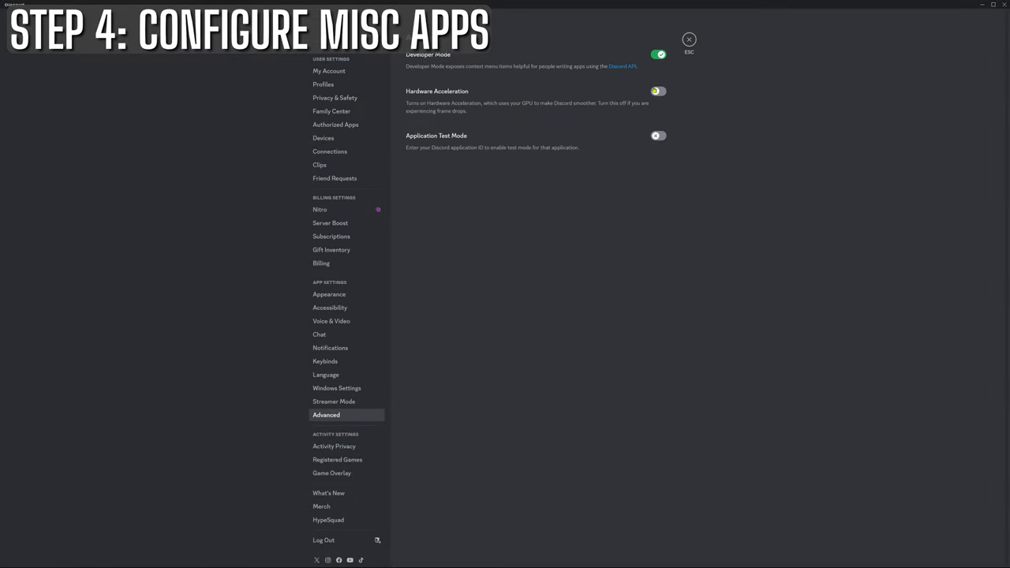
{"action": "left_click", "coordinate": [657, 90]}
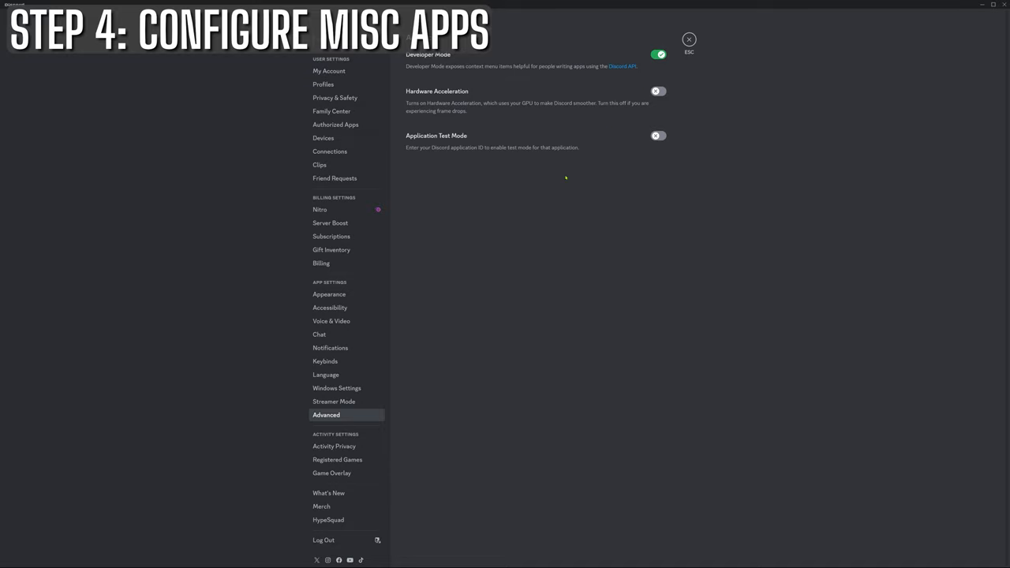
{"action": "mouse_move", "coordinate": [331, 473]}
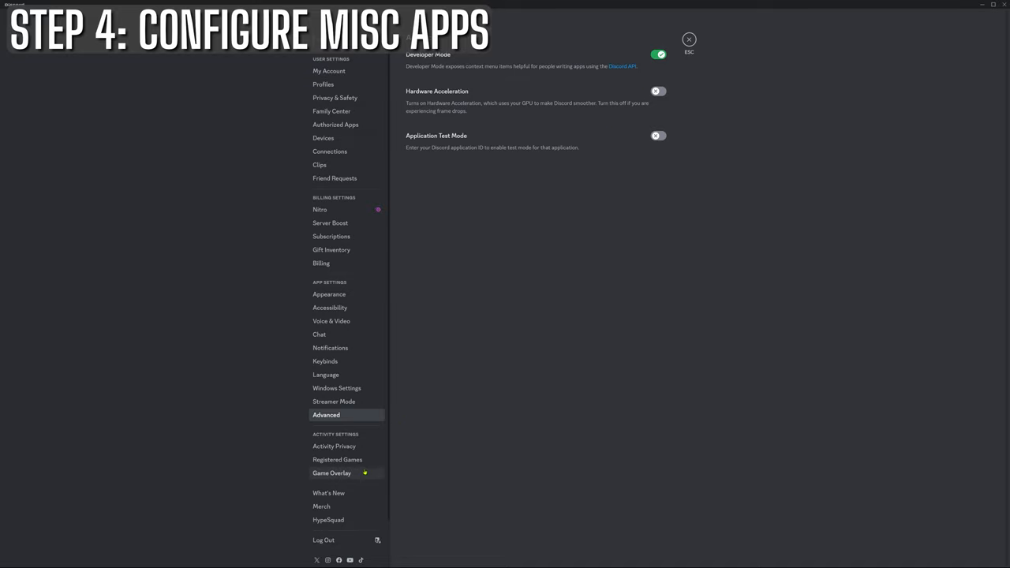
{"action": "left_click", "coordinate": [332, 473]}
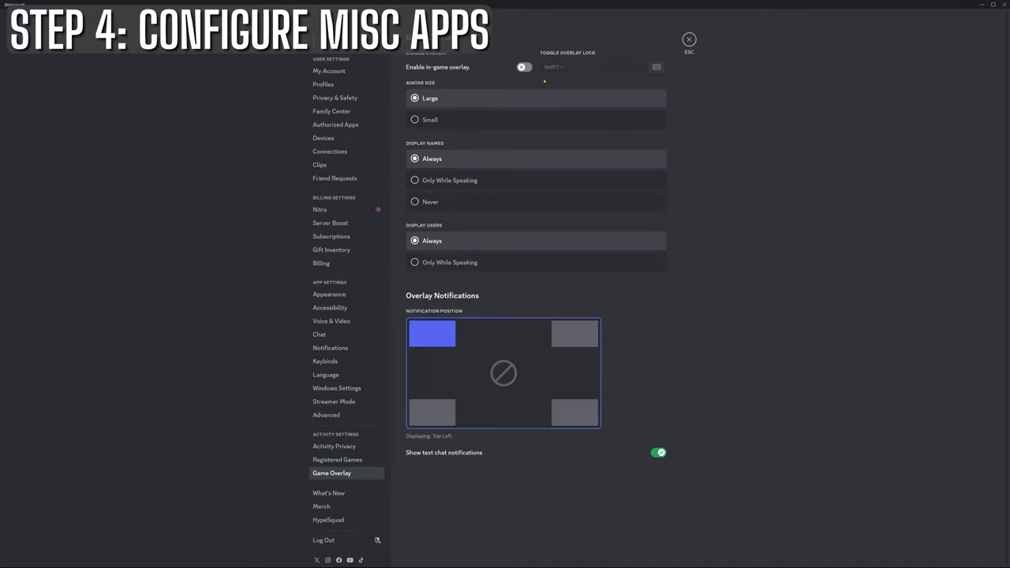
{"action": "left_click", "coordinate": [688, 39]}
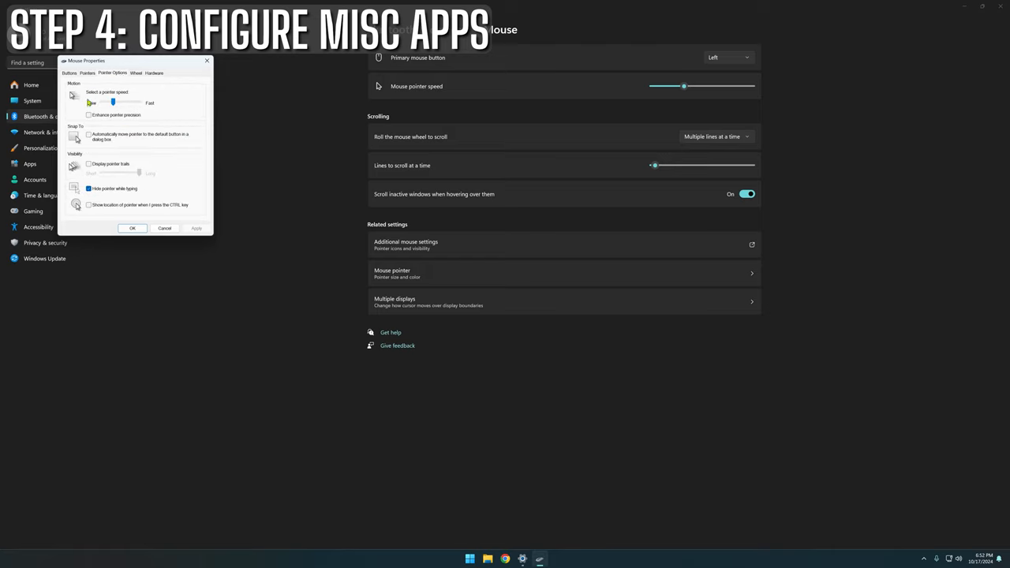
Step: Untick Enhance pointer precision on the Pointer Options tab of Mouse Properties
{"action": "left_click", "coordinate": [88, 115]}
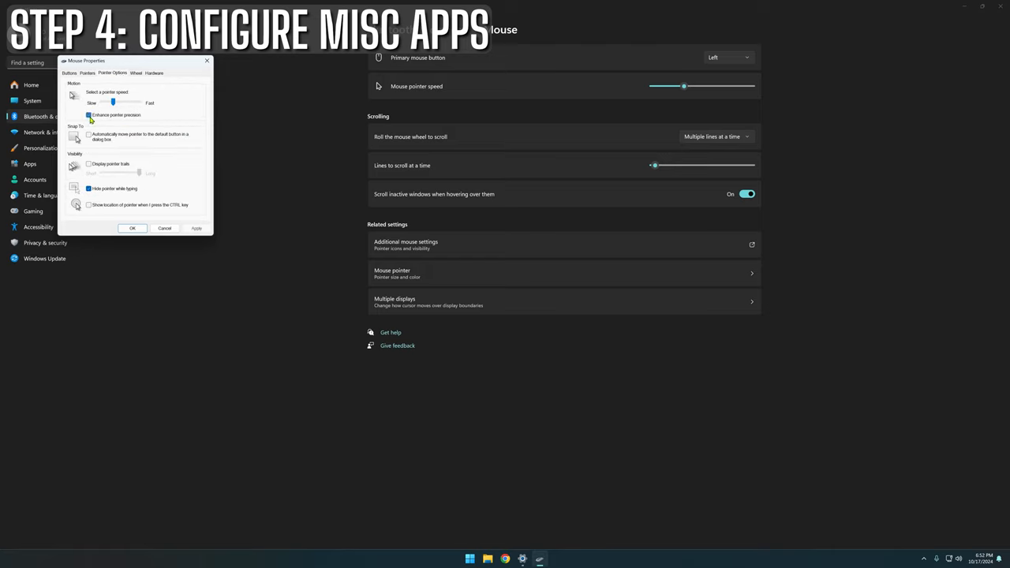
{"action": "left_click", "coordinate": [89, 114]}
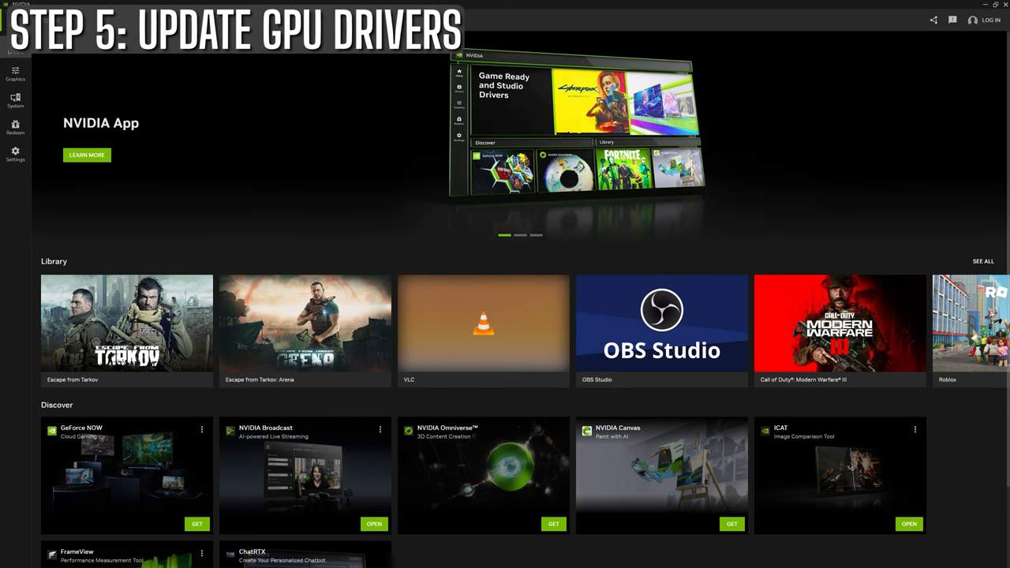
Step: View system details, then confirm Game Ready Driver 565.90 (Sep 30, 2024) on Drivers
{"action": "left_click", "coordinate": [15, 100]}
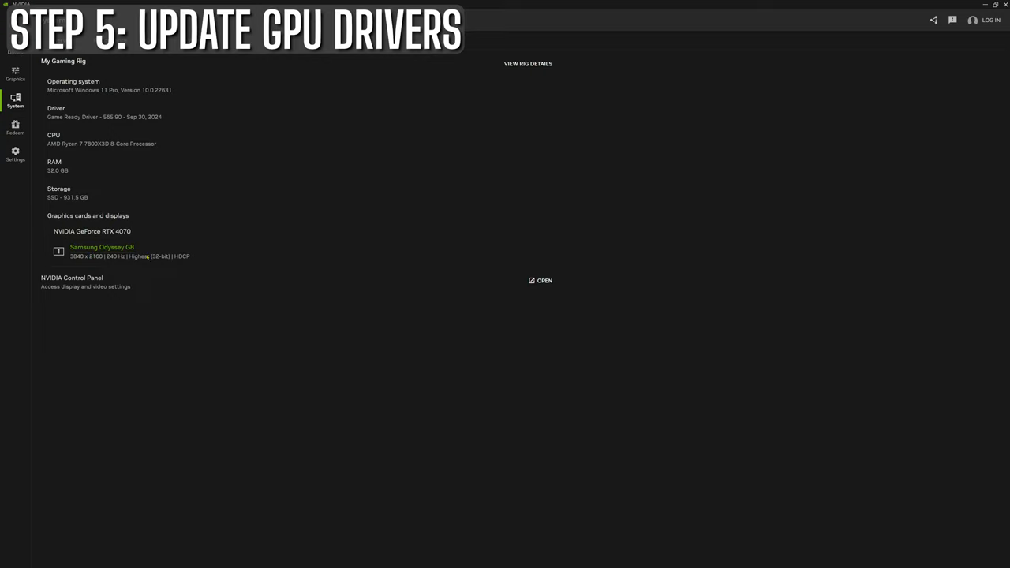
{"action": "left_click", "coordinate": [15, 74]}
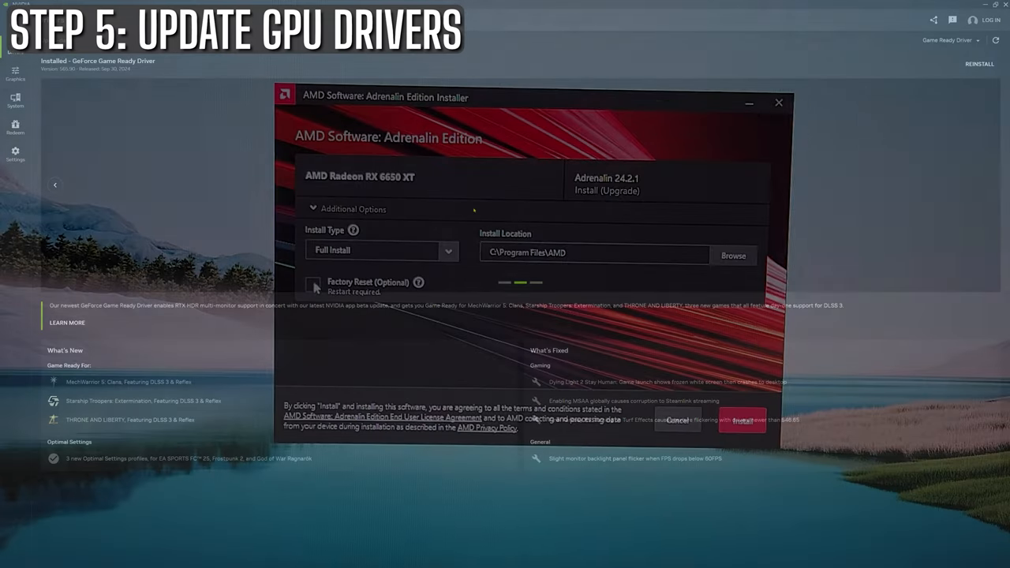
{"action": "left_click", "coordinate": [314, 285]}
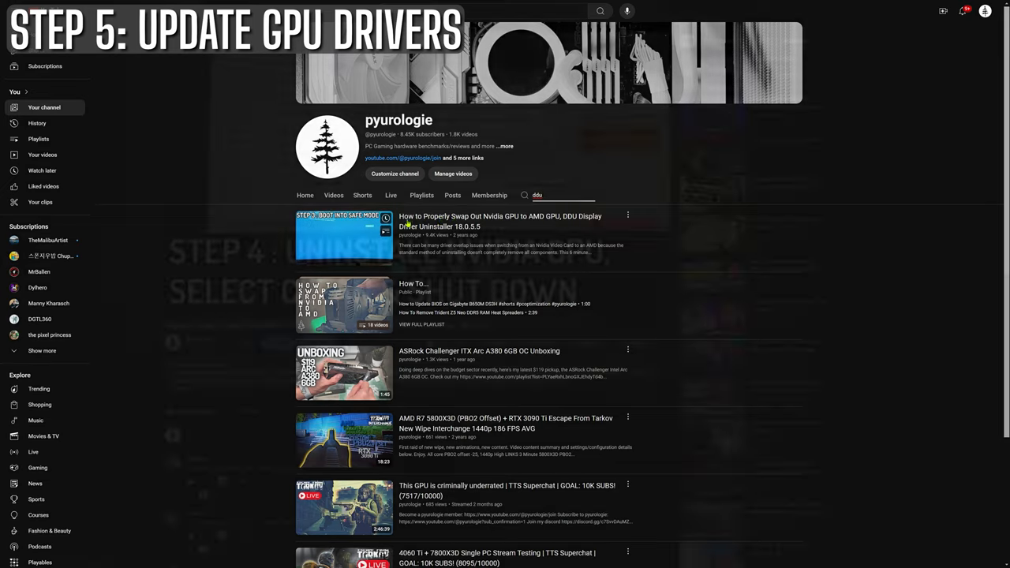
Step: Open the DDU uninstall guide, then the 'My Nvidia Control Panel Settings for Tarkov' video
{"action": "left_click", "coordinate": [344, 237]}
{"action": "type", "text": "nvidia control panel"}
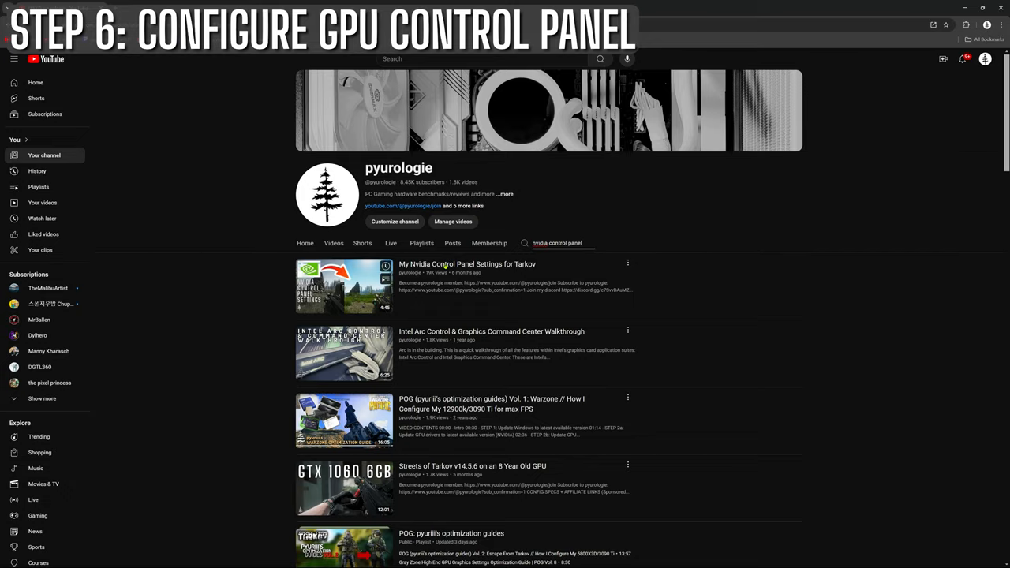
{"action": "left_click", "coordinate": [343, 285]}
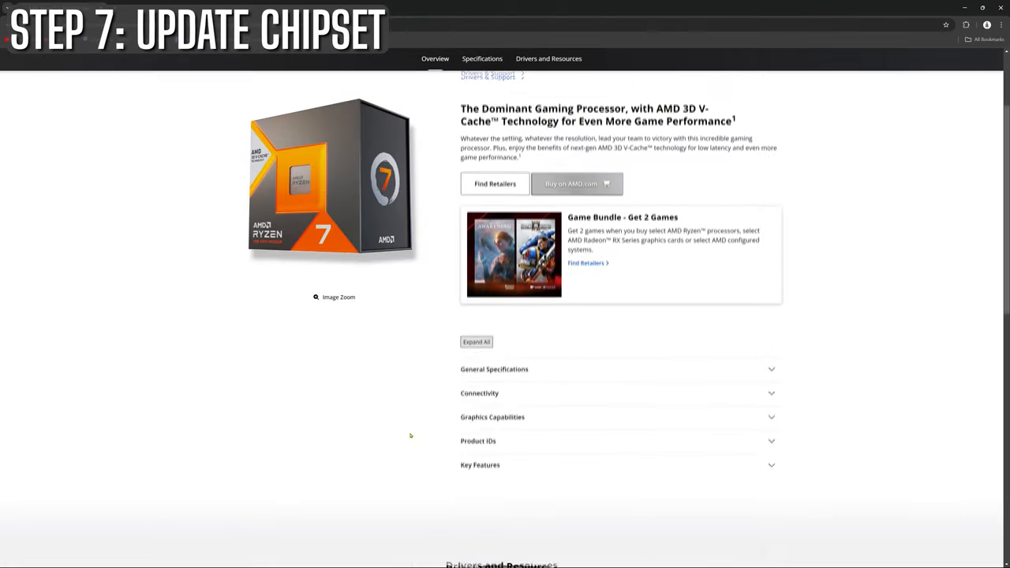
Step: Go from the Ryzen product page to AMD's Drivers and Support search page via Search by Product
{"action": "scroll", "scroll_direction": "down", "scroll_amount": 3}
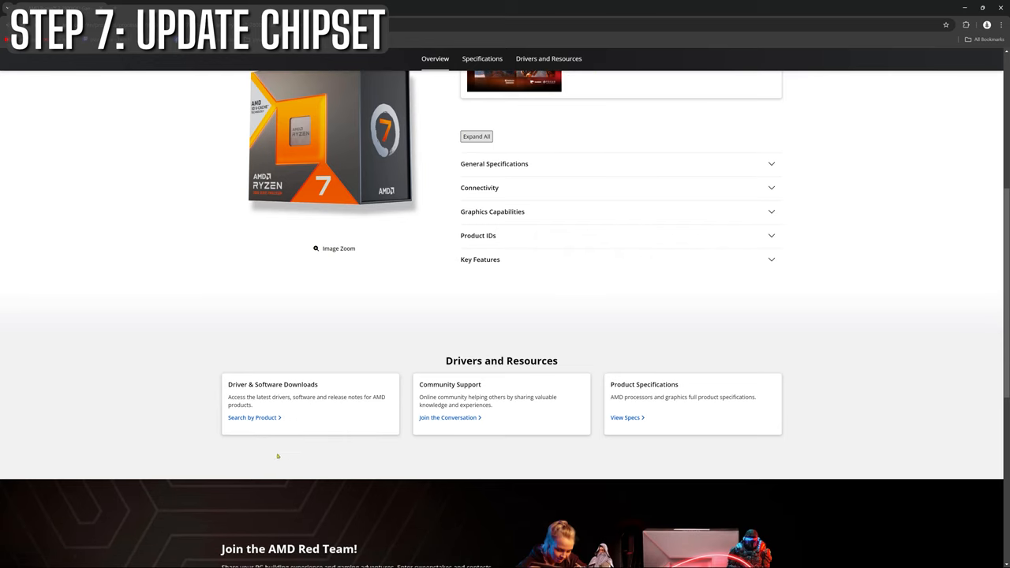
{"action": "left_click", "coordinate": [252, 417]}
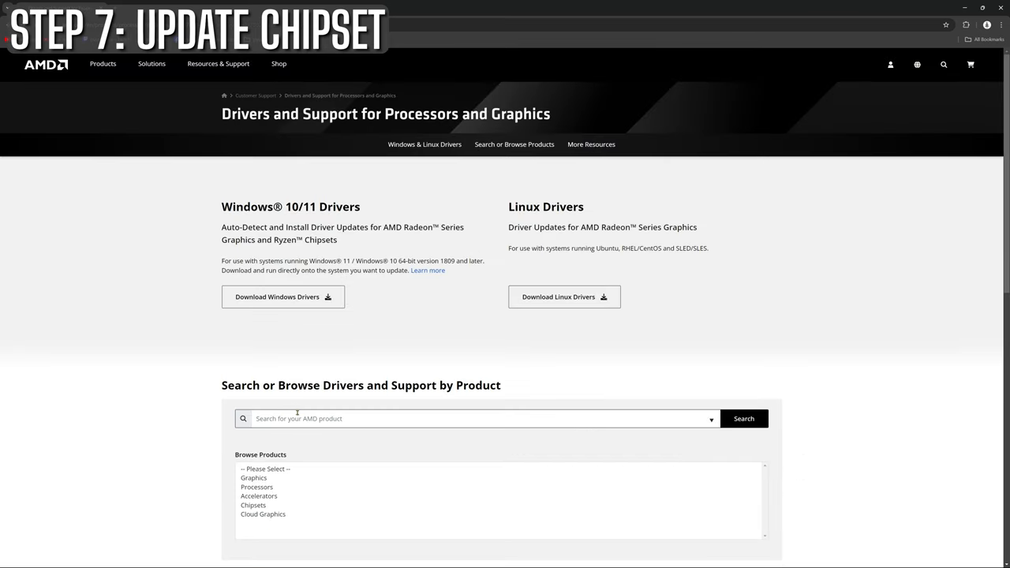
{"action": "scroll", "scroll_direction": "down", "scroll_amount": 3}
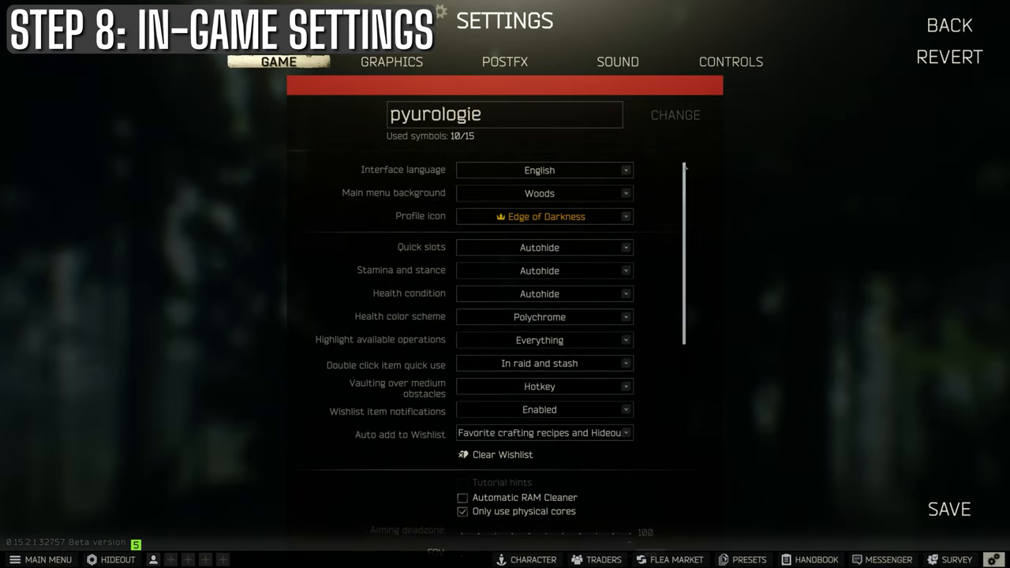
Step: Scroll through Tarkov's GAME tab options like interface language and quick slots
{"action": "scroll", "scroll_direction": "down", "scroll_amount": 3}
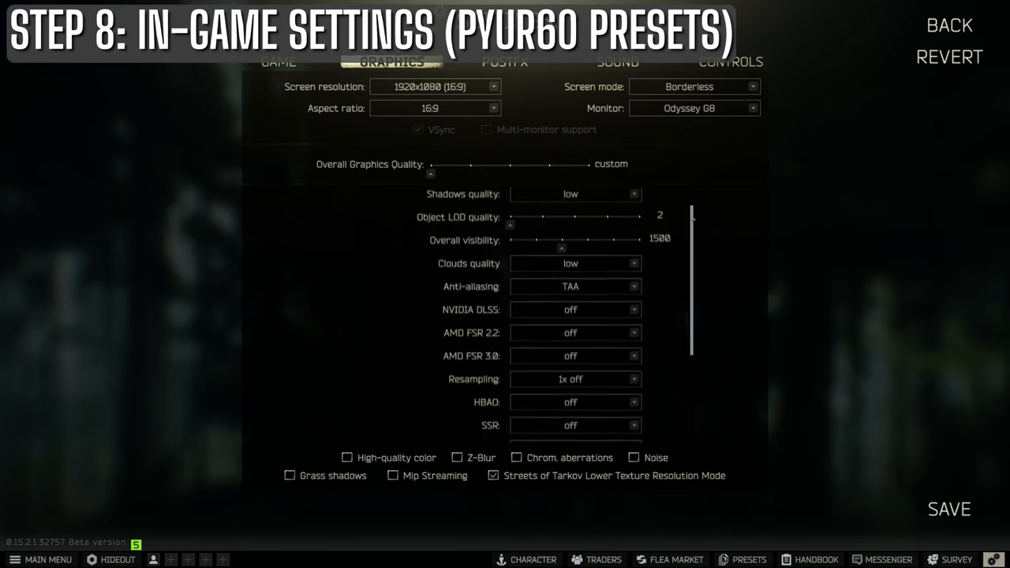
Step: Scroll through GRAPHICS presets, ending at 1920x1080, low textures and shadows, FSR 3.0 performance
{"action": "scroll", "scroll_direction": "down", "scroll_amount": 3}
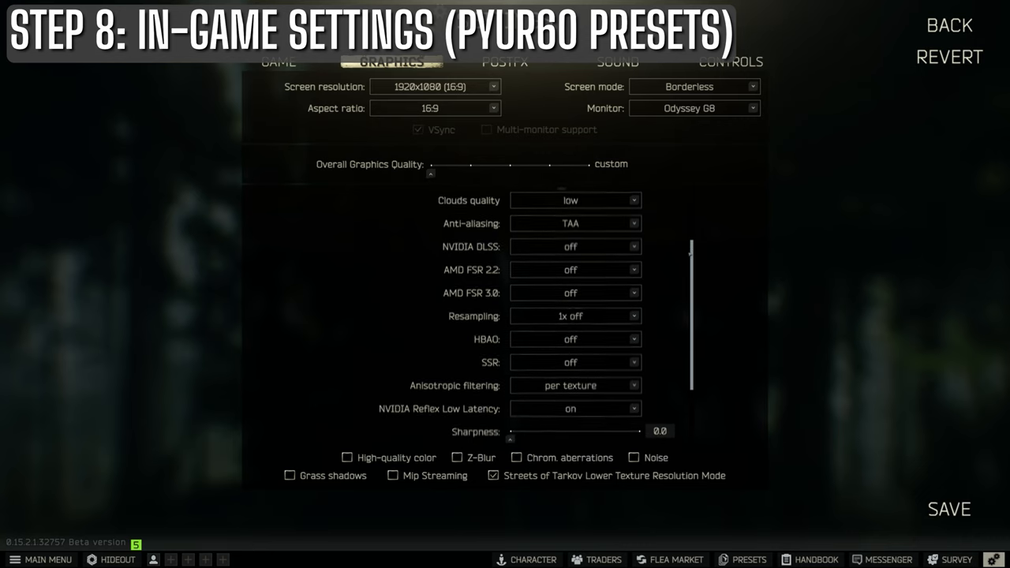
{"action": "scroll", "scroll_direction": "down", "scroll_amount": 3}
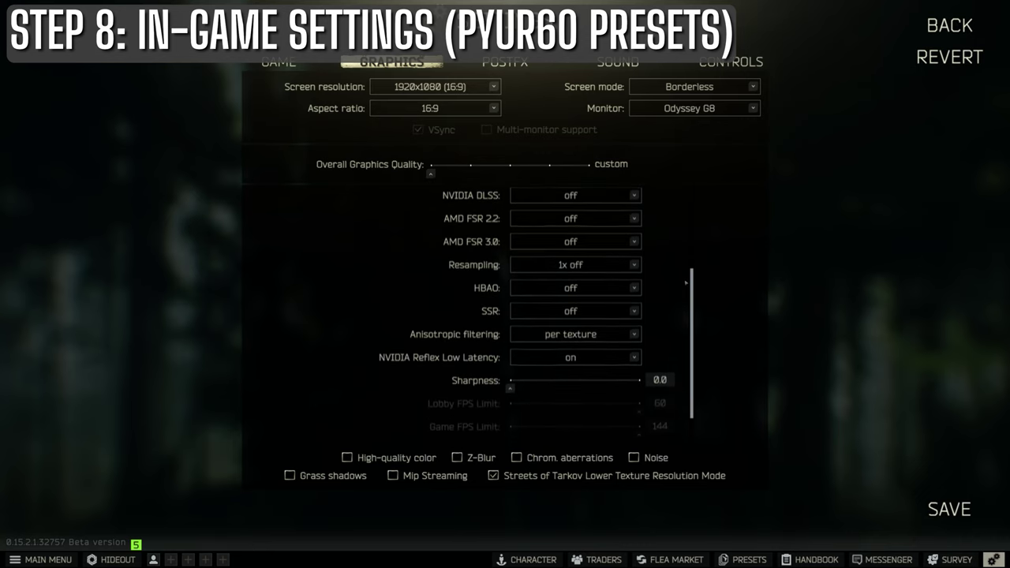
{"action": "scroll", "scroll_direction": "down", "scroll_amount": 3}
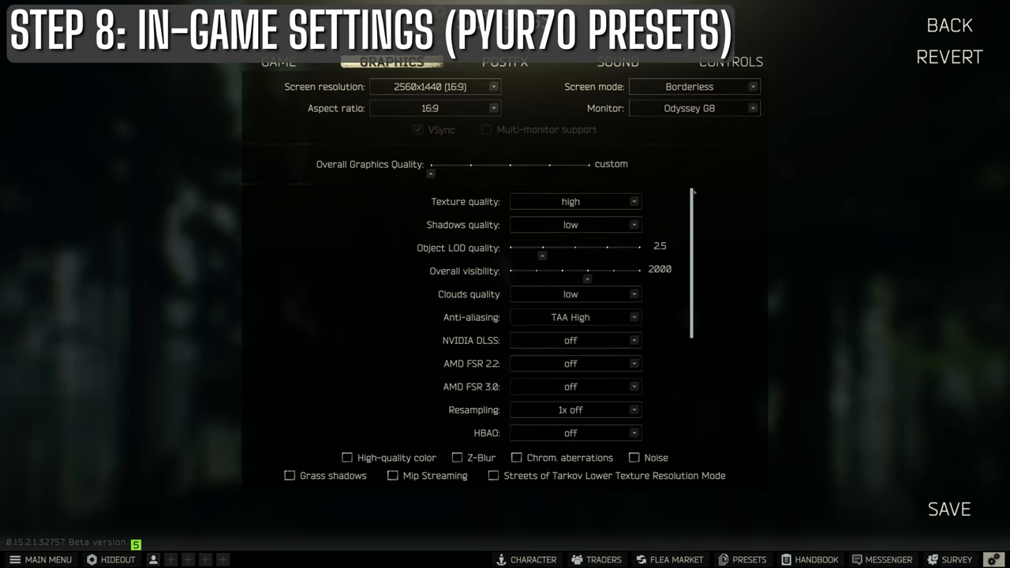
{"action": "scroll", "scroll_direction": "down", "scroll_amount": 3}
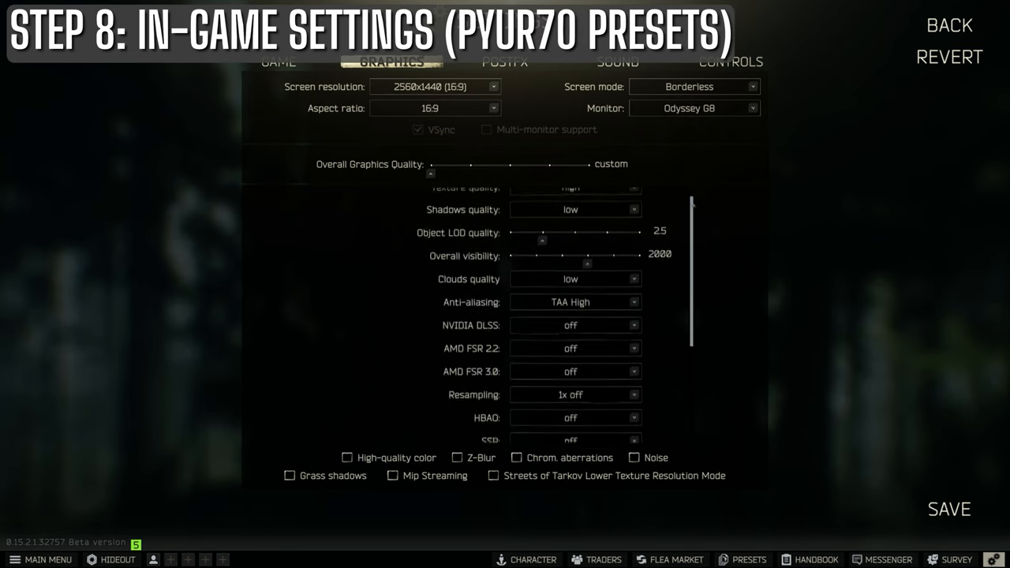
{"action": "scroll", "scroll_direction": "down", "scroll_amount": 3}
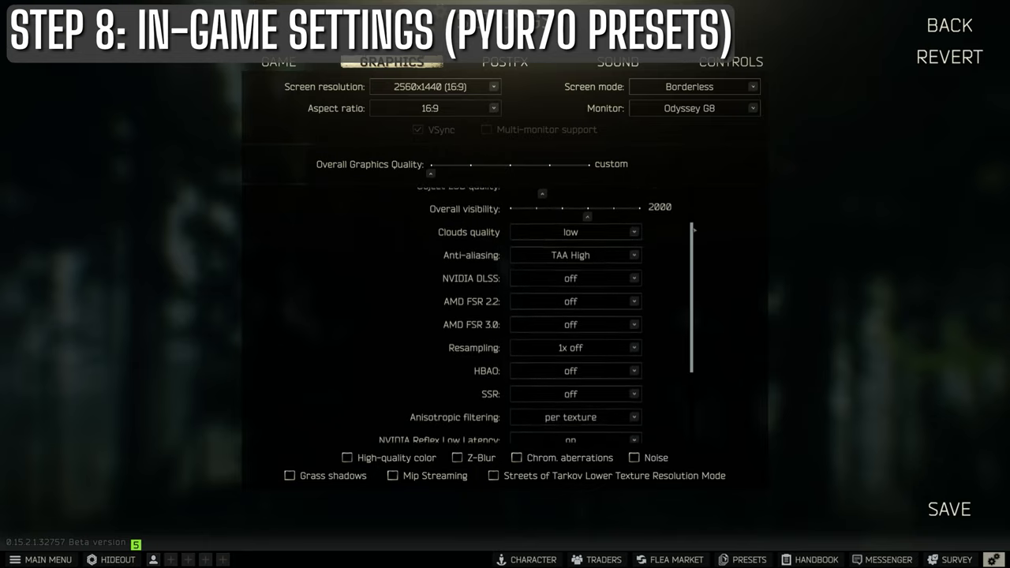
{"action": "scroll", "scroll_direction": "down", "scroll_amount": 3}
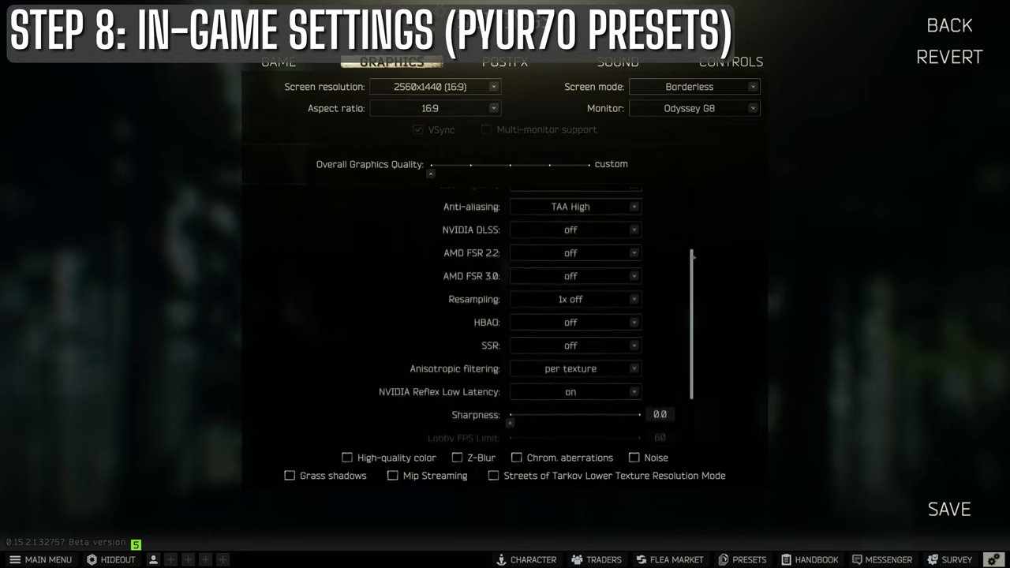
{"action": "scroll", "scroll_direction": "down", "scroll_amount": 3}
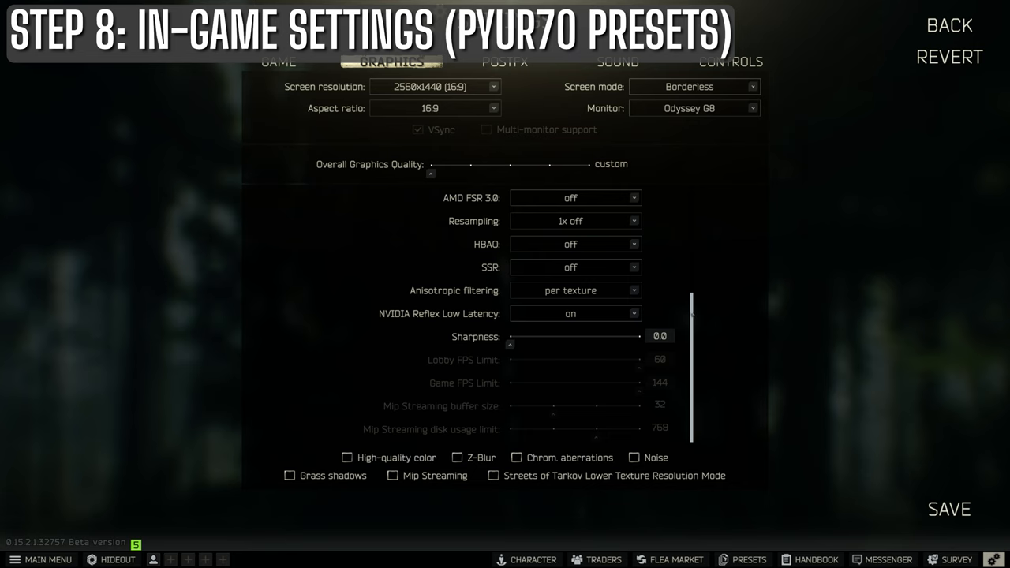
{"action": "scroll", "scroll_direction": "up", "scroll_amount": 3}
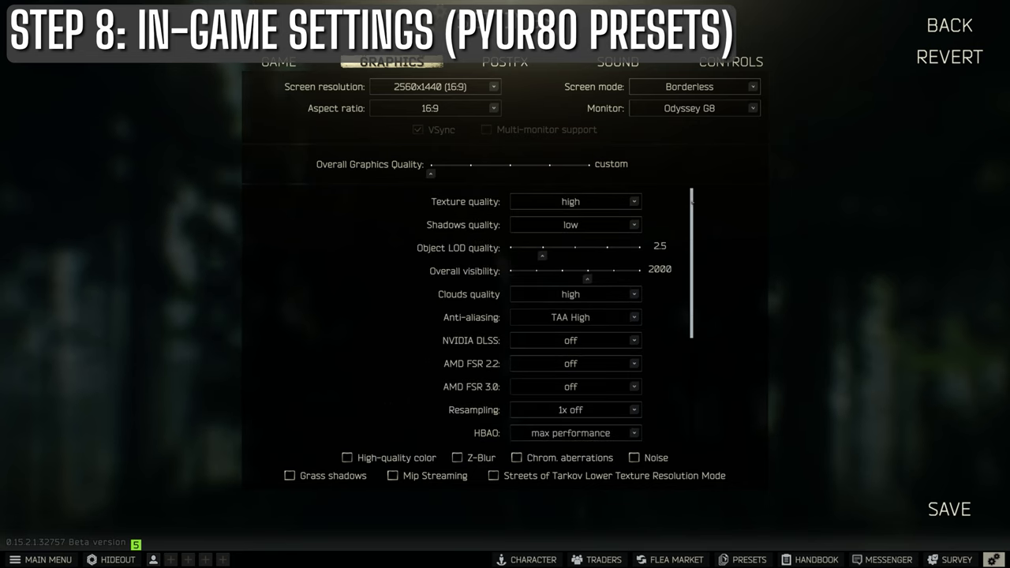
{"action": "scroll", "scroll_direction": "down", "scroll_amount": 3}
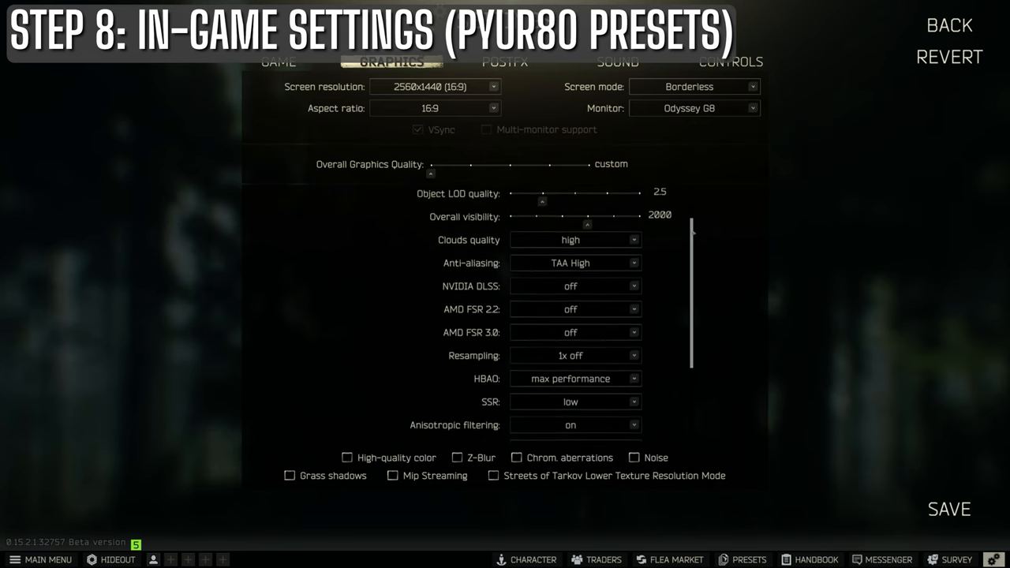
{"action": "scroll", "scroll_direction": "down", "scroll_amount": 3}
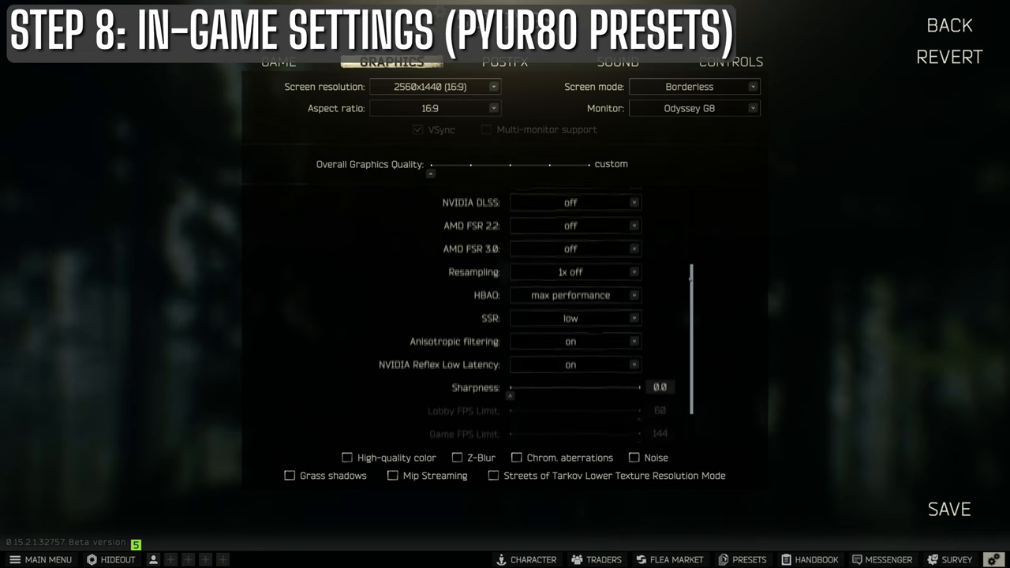
{"action": "scroll", "scroll_direction": "down", "scroll_amount": 3}
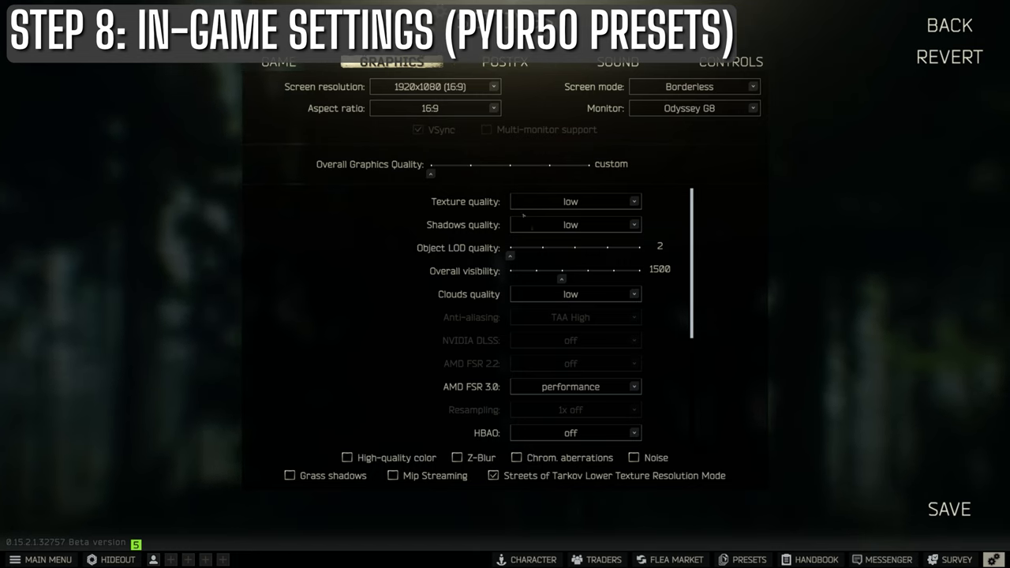
{"action": "scroll", "scroll_direction": "down", "scroll_amount": 3}
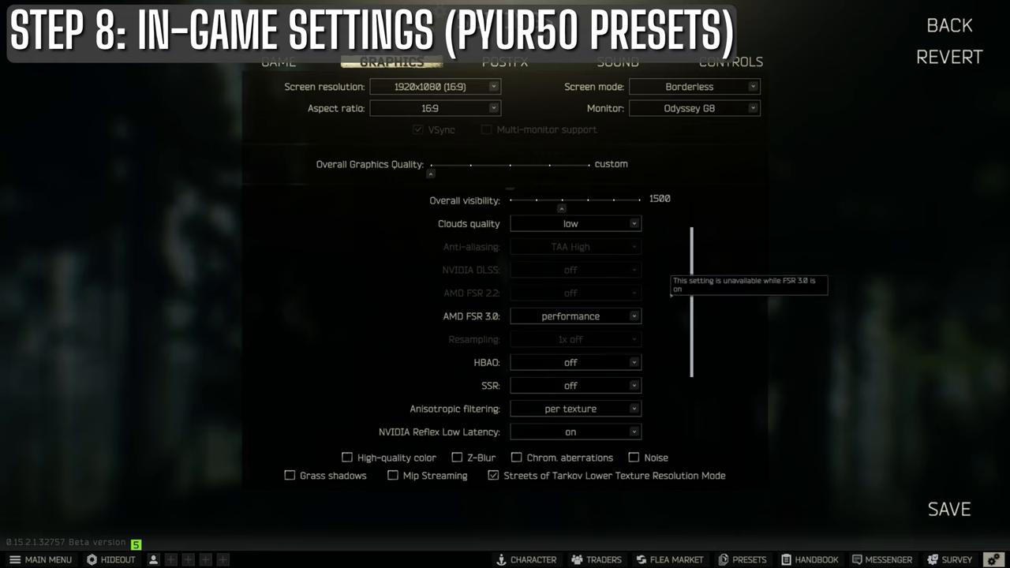
{"action": "scroll", "scroll_direction": "down", "scroll_amount": 3}
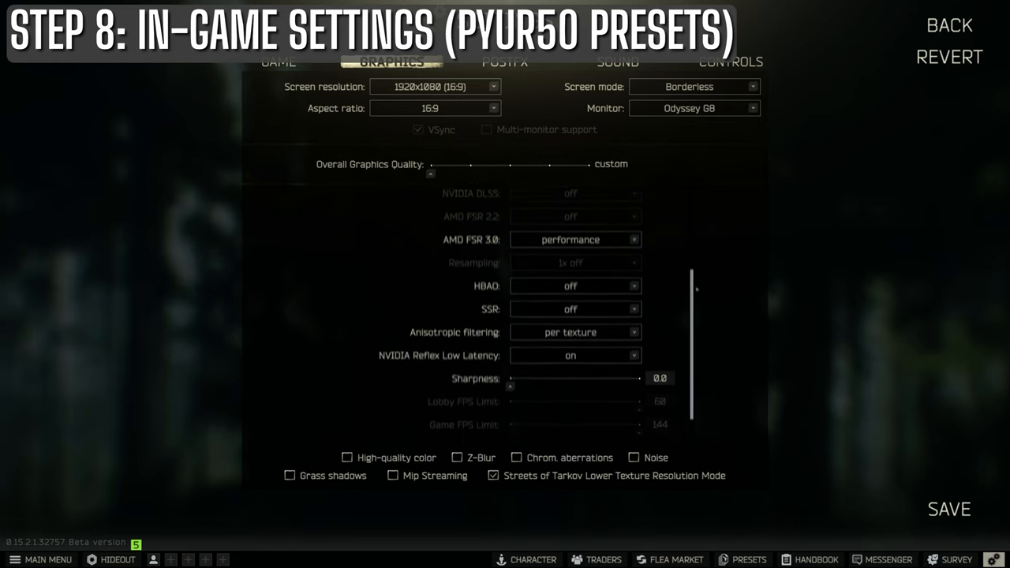
{"action": "scroll", "scroll_direction": "down", "scroll_amount": 3}
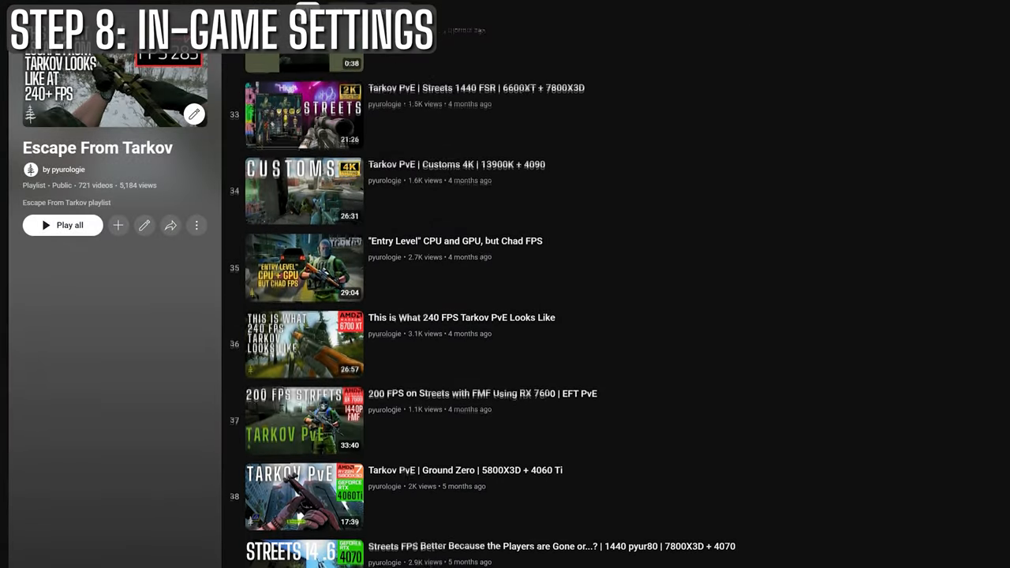
Step: Scroll down through the long list of videos in the Escape From Tarkov playlist
{"action": "scroll", "scroll_direction": "down", "scroll_amount": 3}
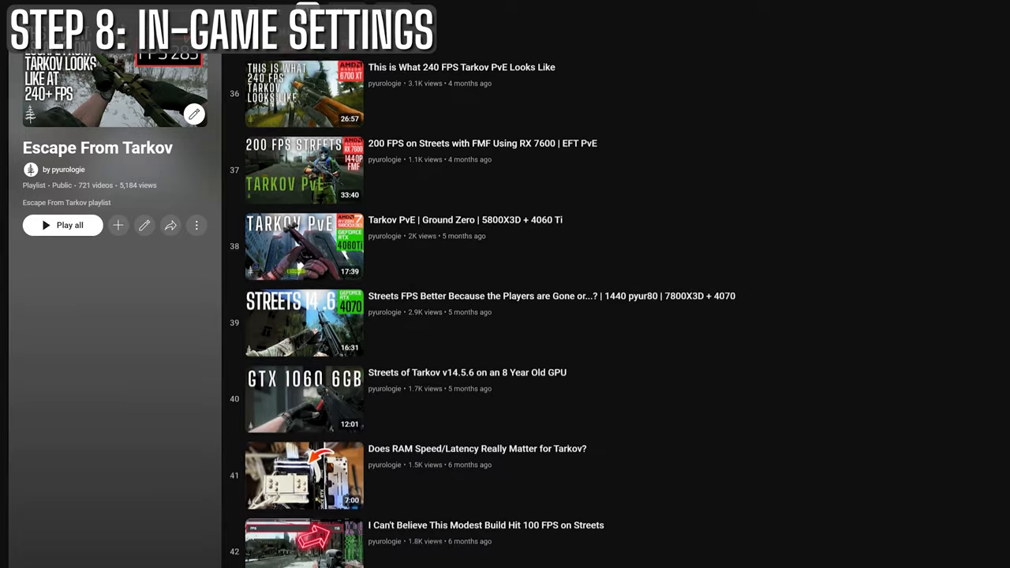
{"action": "scroll", "scroll_direction": "down", "scroll_amount": 3}
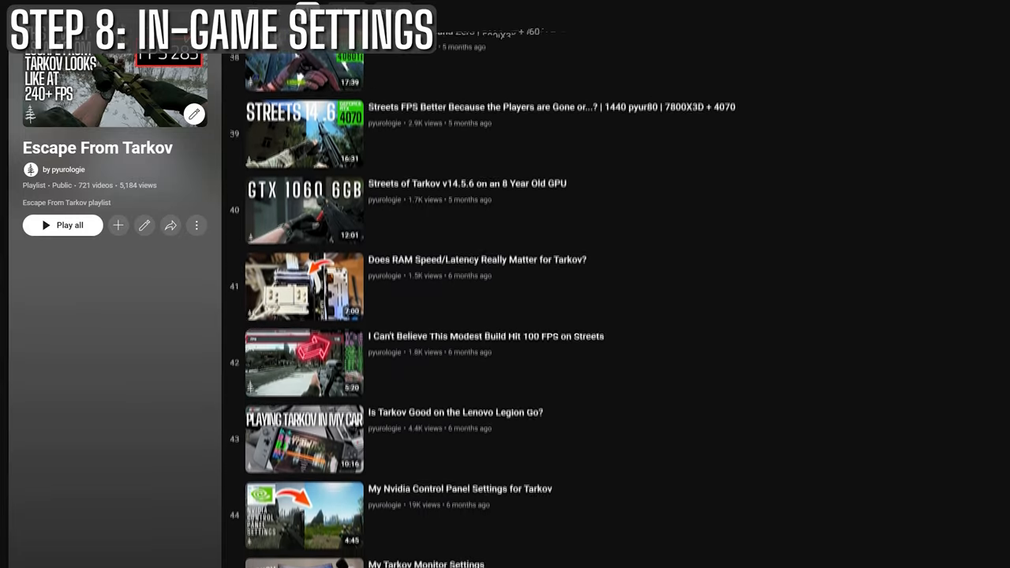
{"action": "scroll", "scroll_direction": "down", "scroll_amount": 3}
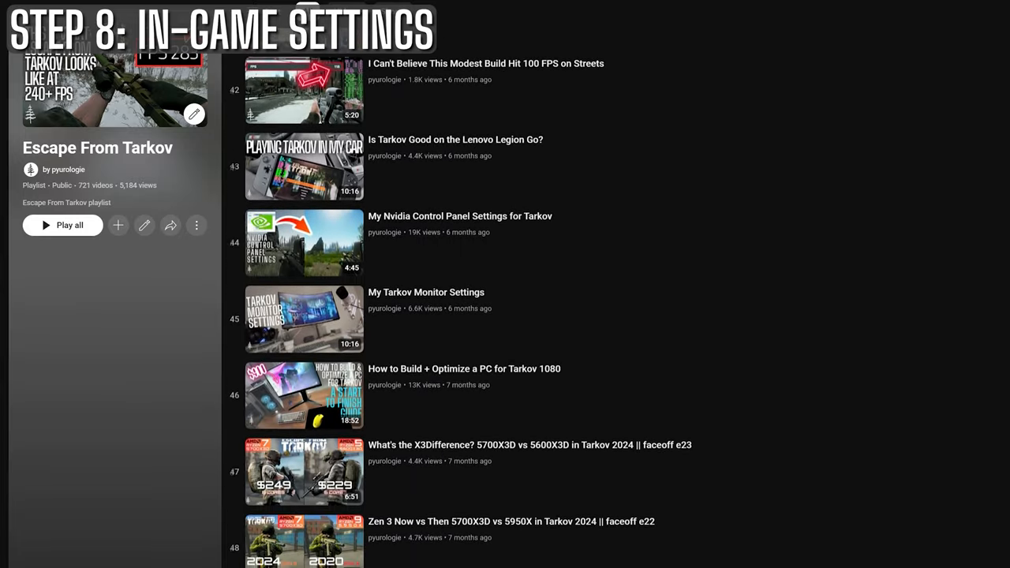
{"action": "scroll", "scroll_direction": "down", "scroll_amount": 3}
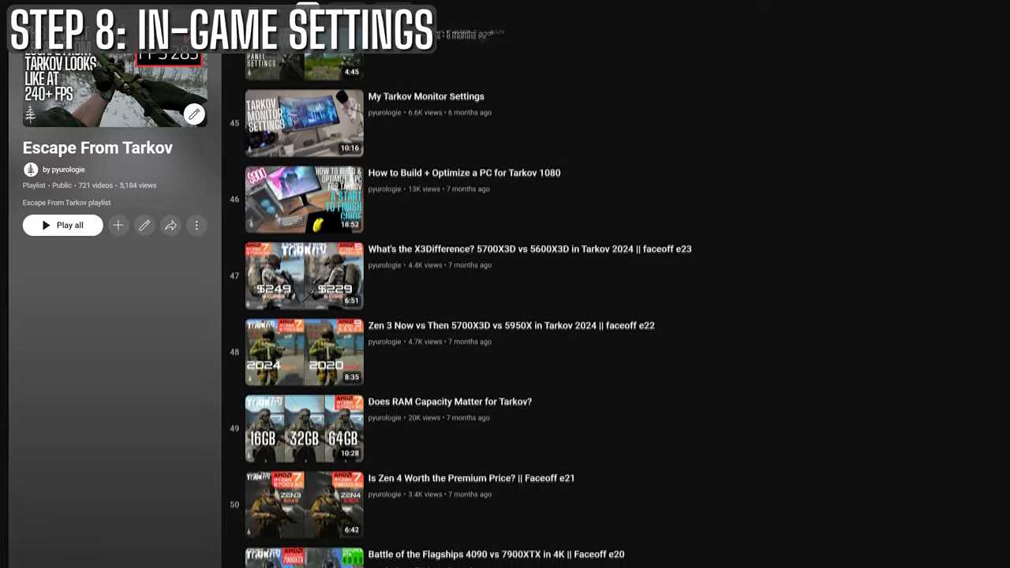
{"action": "scroll", "scroll_direction": "down", "scroll_amount": 3}
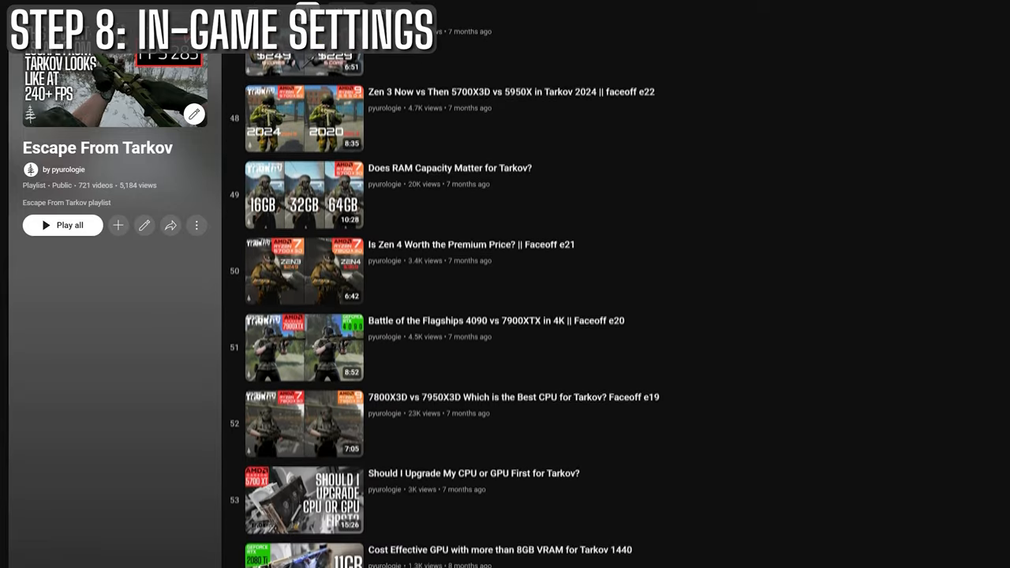
{"action": "scroll", "scroll_direction": "down", "scroll_amount": 3}
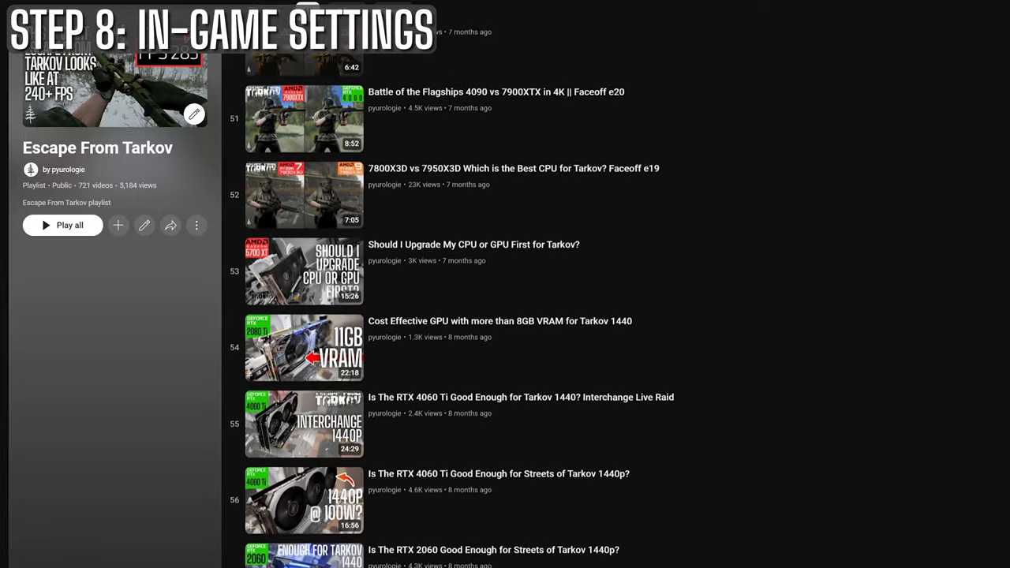
{"action": "scroll", "scroll_direction": "down", "scroll_amount": 3}
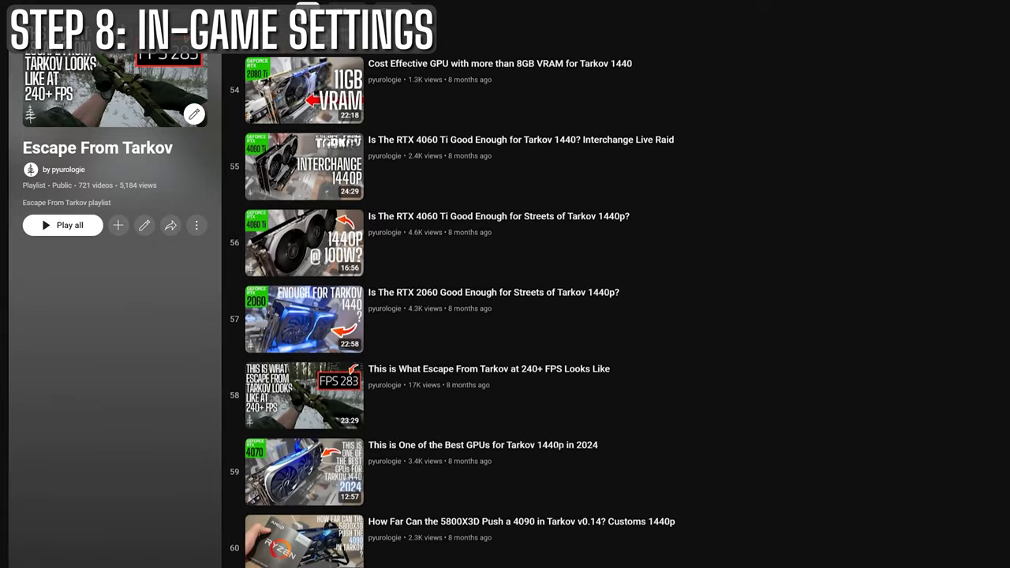
{"action": "scroll", "scroll_direction": "down", "scroll_amount": 3}
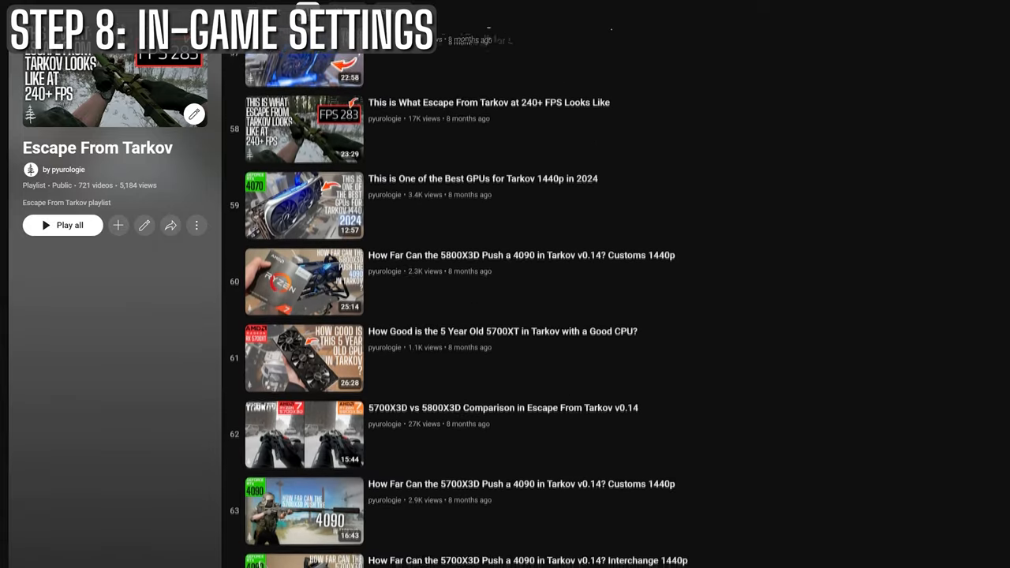
{"action": "scroll", "scroll_direction": "down", "scroll_amount": 3}
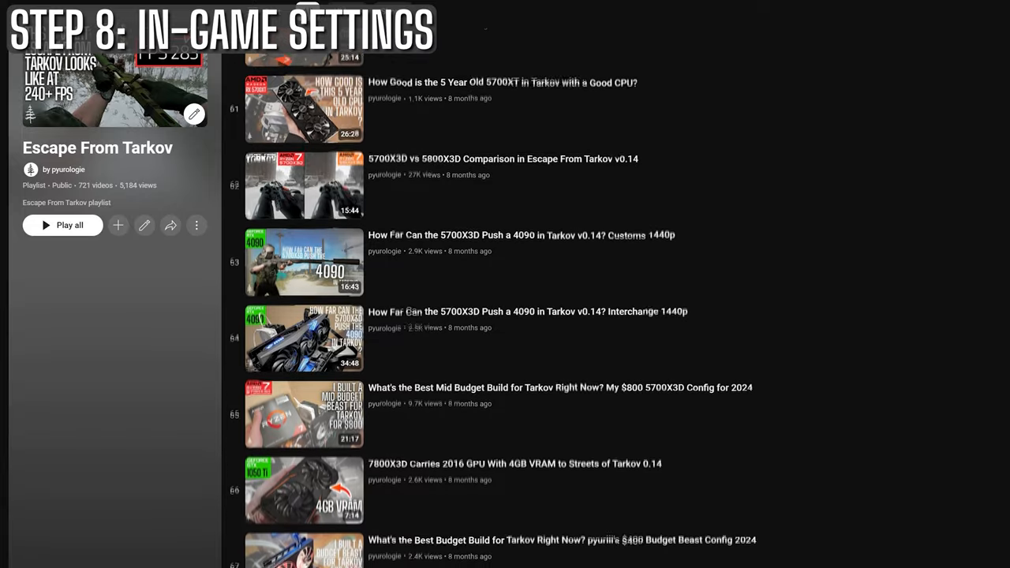
{"action": "scroll", "scroll_direction": "down", "scroll_amount": 3}
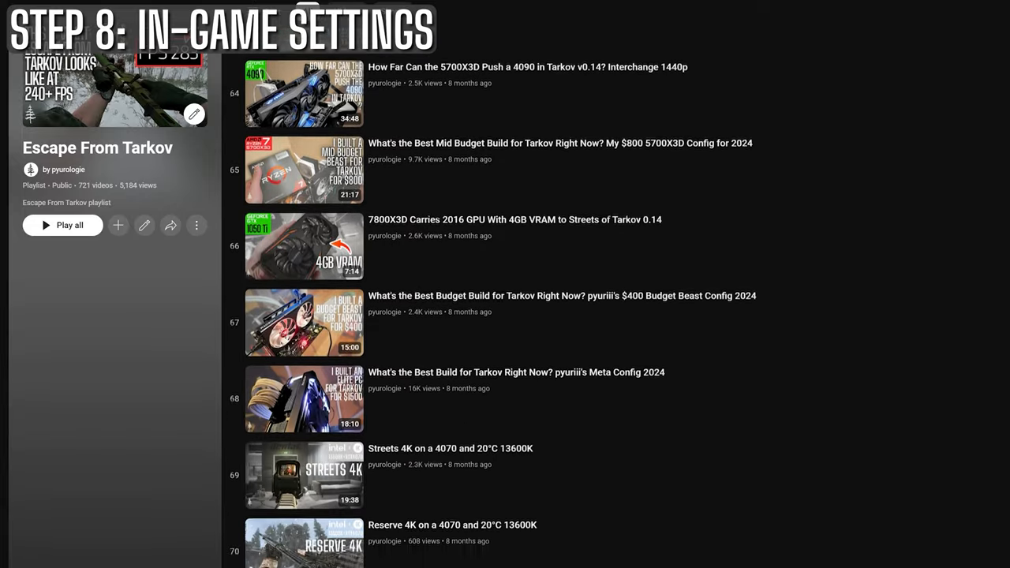
{"action": "scroll", "scroll_direction": "down", "scroll_amount": 3}
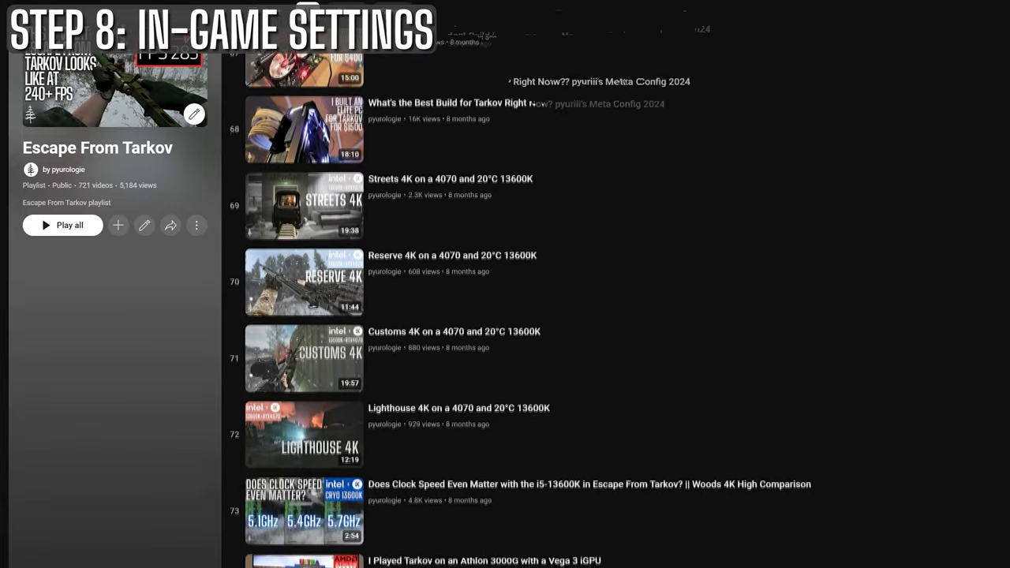
{"action": "scroll", "scroll_direction": "down", "scroll_amount": 3}
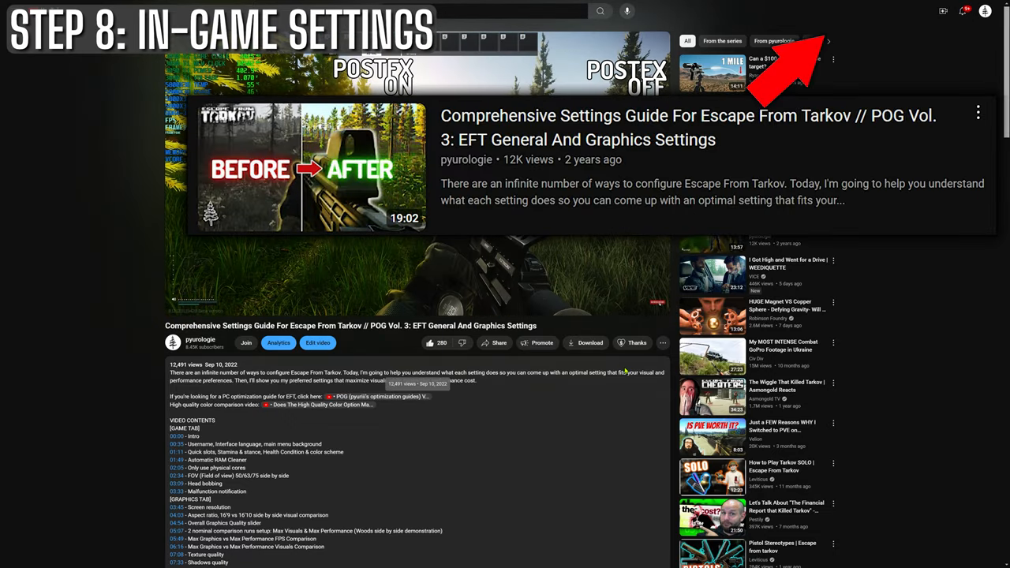
Step: Open the 'Comprehensive Settings Guide For Escape From Tarkov // POG Vol. 3' video
{"action": "left_click", "coordinate": [311, 166]}
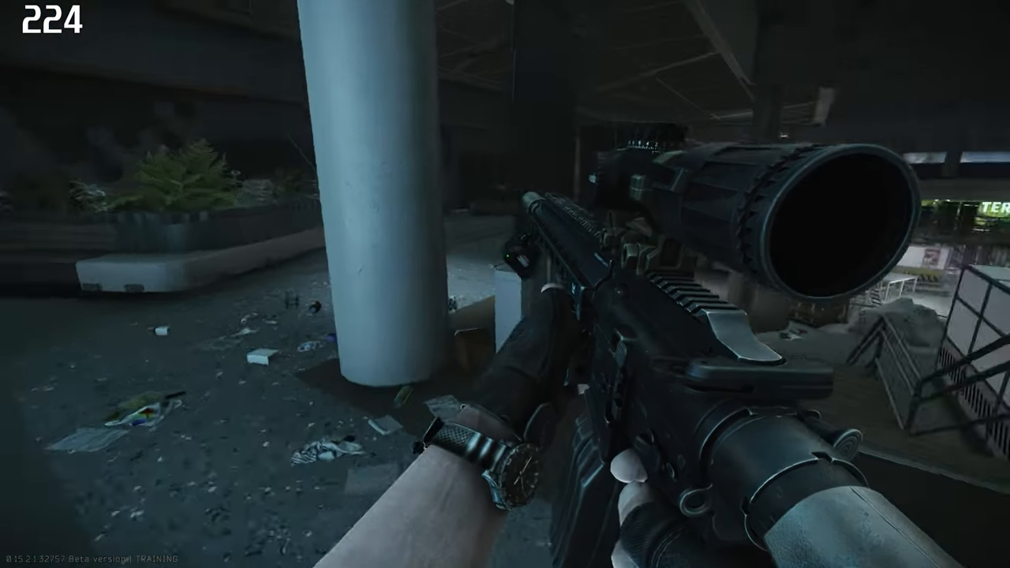
{"action": "mouse_move", "coordinate": [504, 284]}
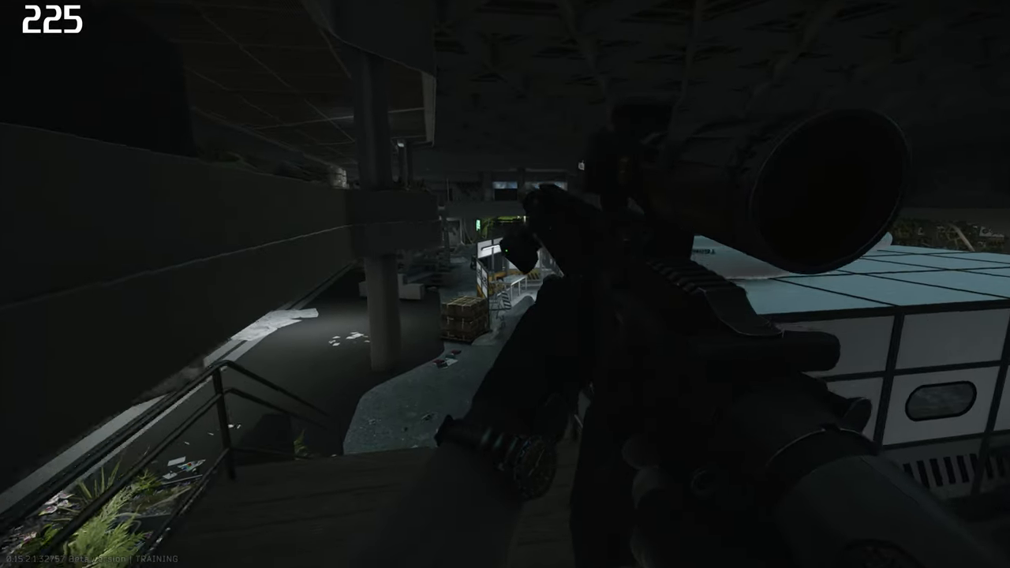